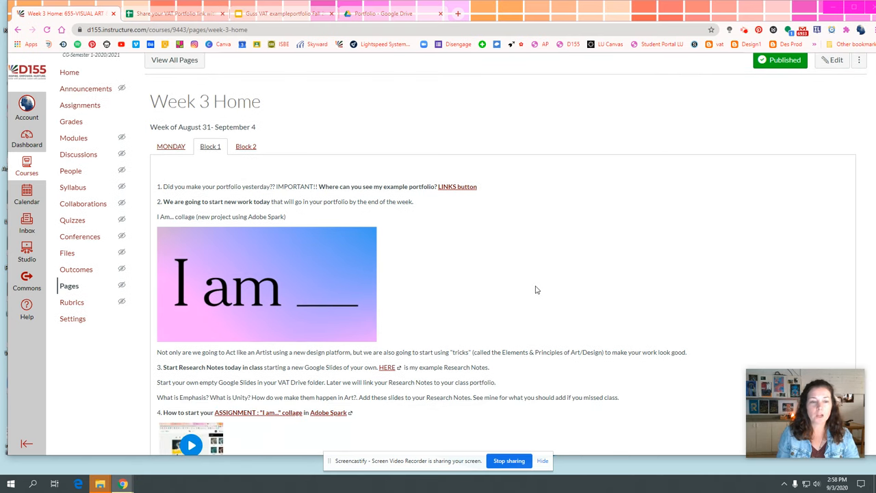
{"action": "mouse_move", "coordinate": [541, 286]}
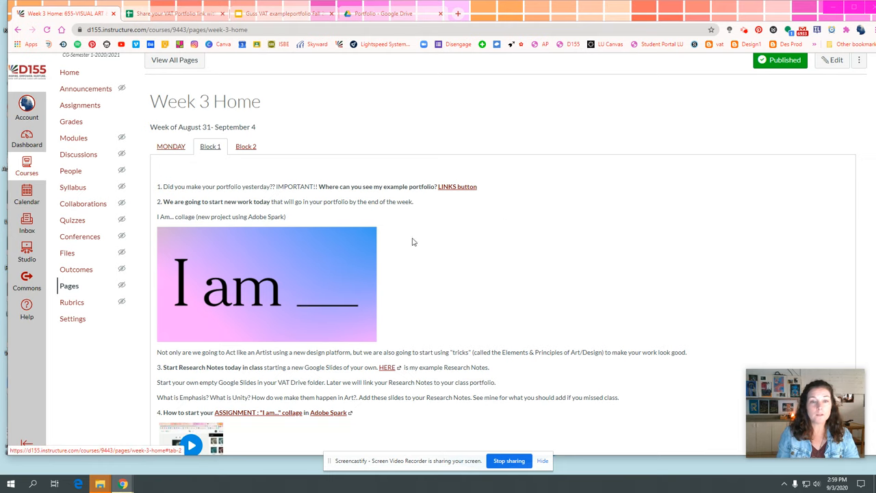
Step: Open the example Research/Notes presentation and view its Elements and Principles of Art slide
{"action": "scroll", "scroll_direction": "down", "scroll_amount": 3}
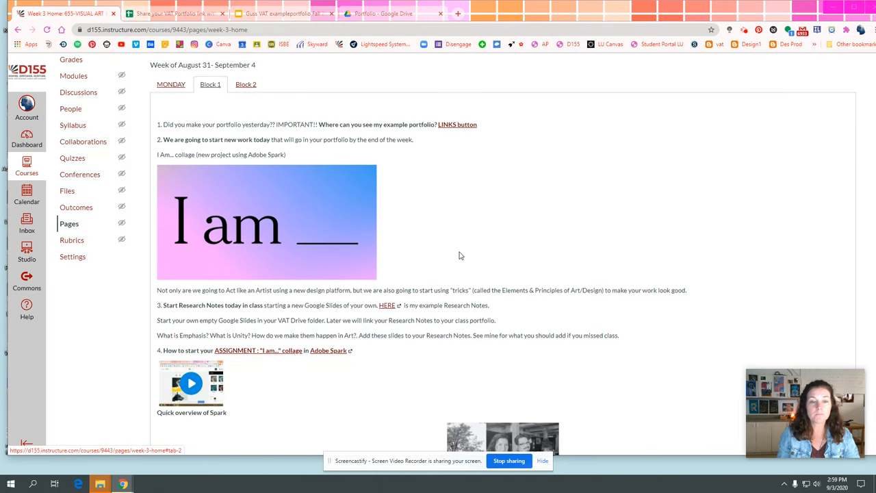
{"action": "scroll", "scroll_direction": "down", "scroll_amount": 3}
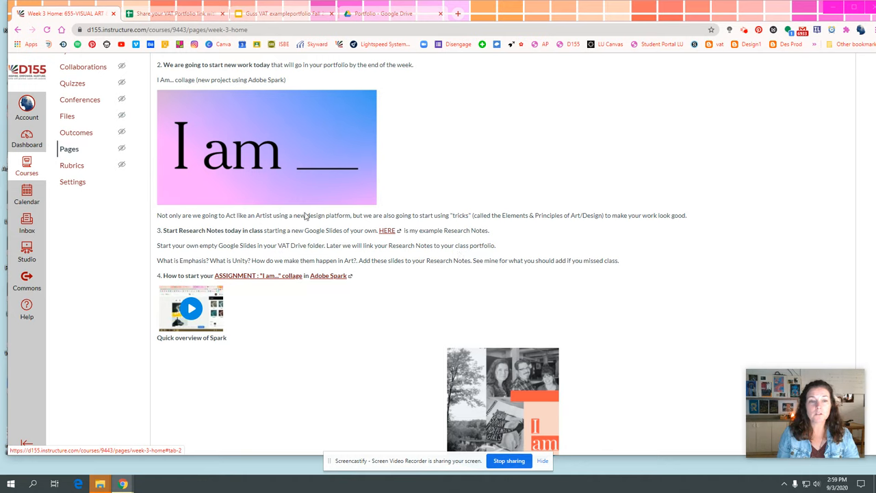
{"action": "mouse_move", "coordinate": [353, 233]}
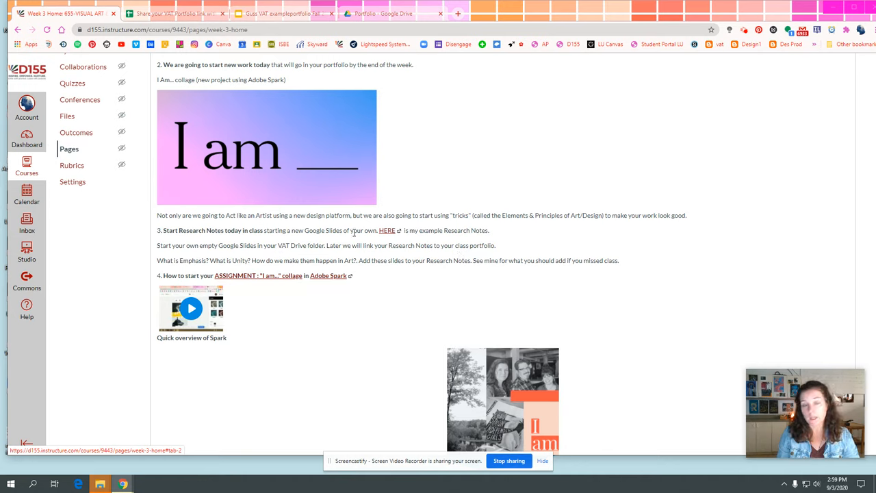
{"action": "mouse_move", "coordinate": [388, 230]}
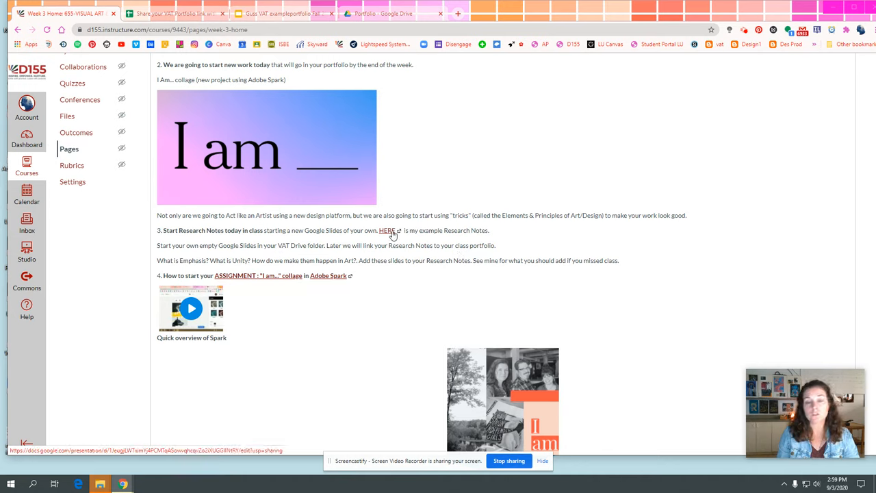
{"action": "left_click", "coordinate": [386, 230]}
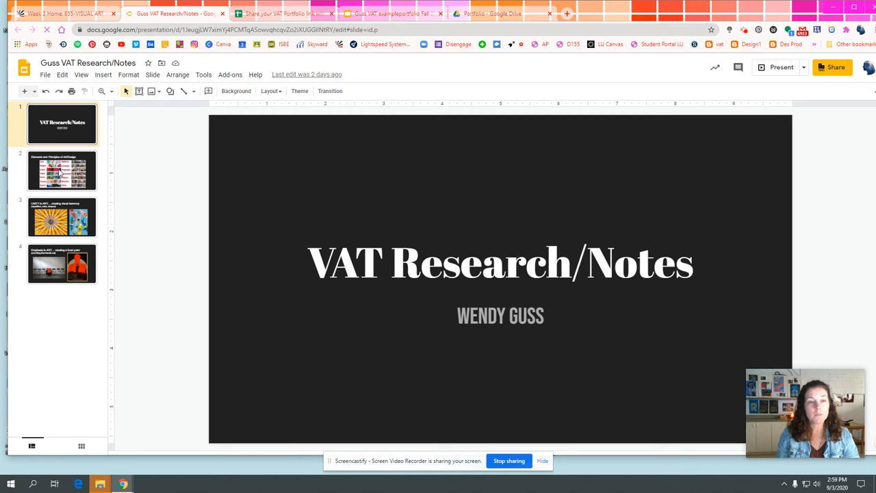
{"action": "left_click", "coordinate": [62, 170]}
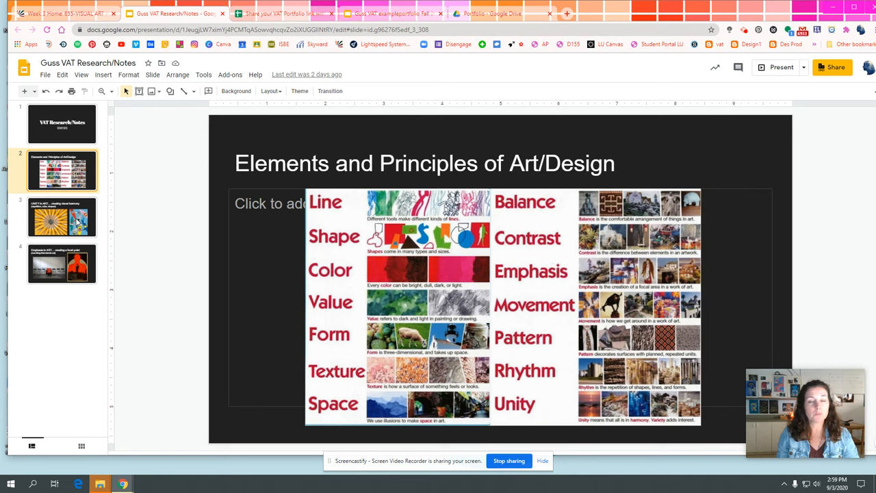
Step: Review the Unity in Art slide, pointing out the pencils and kayaks examples
{"action": "left_click", "coordinate": [62, 217]}
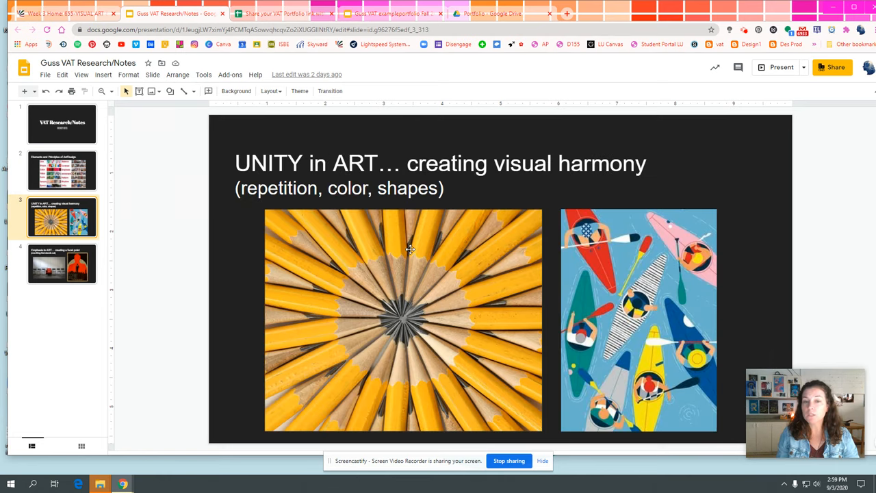
{"action": "left_click", "coordinate": [409, 249]}
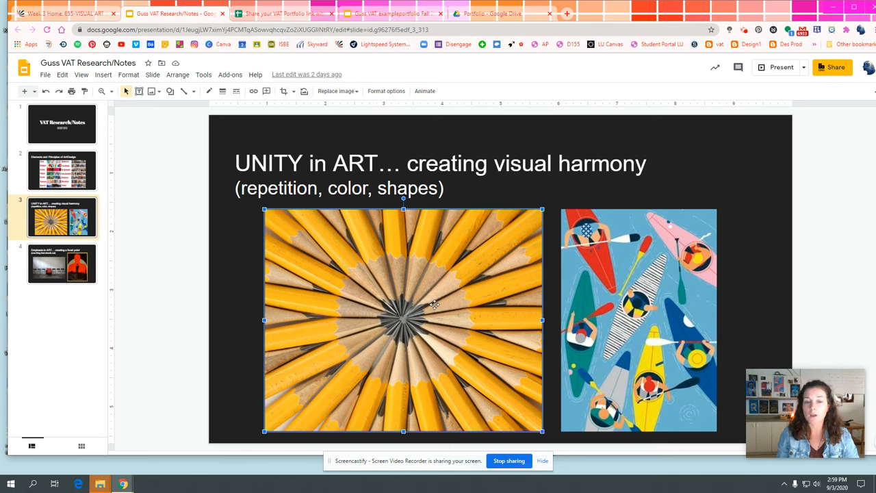
{"action": "left_click", "coordinate": [638, 321]}
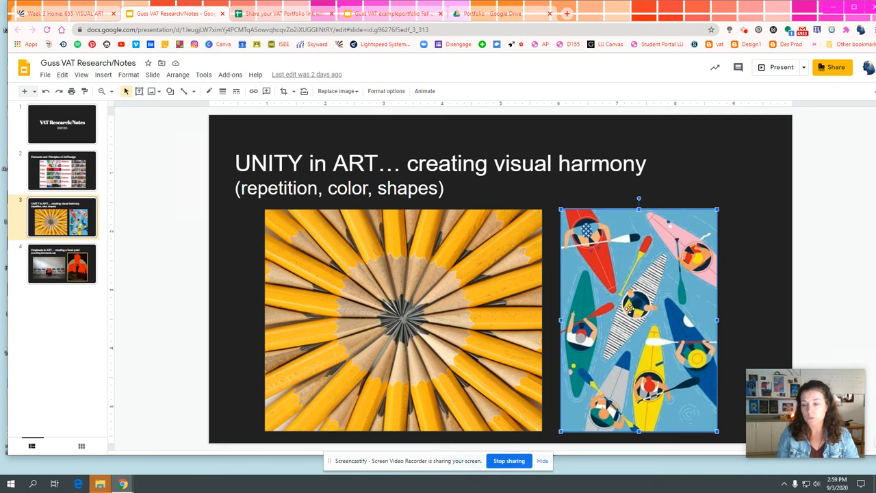
Step: Review the Emphasis in Art slide with the Mad Men poster, ending back on it after revisiting Unity
{"action": "left_click", "coordinate": [61, 263]}
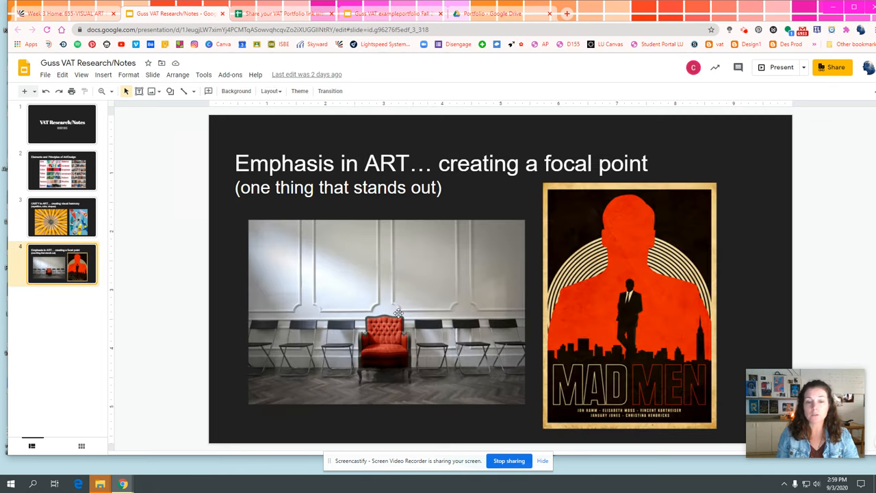
{"action": "left_click", "coordinate": [386, 312]}
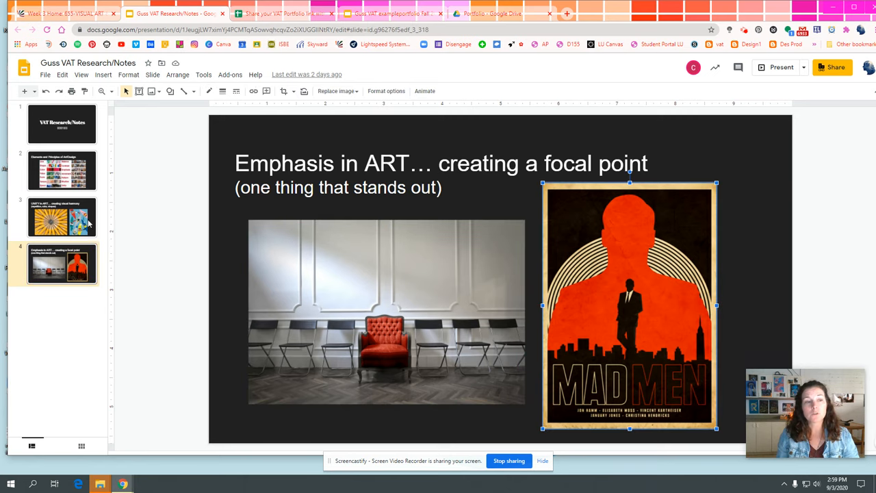
{"action": "left_click", "coordinate": [62, 218]}
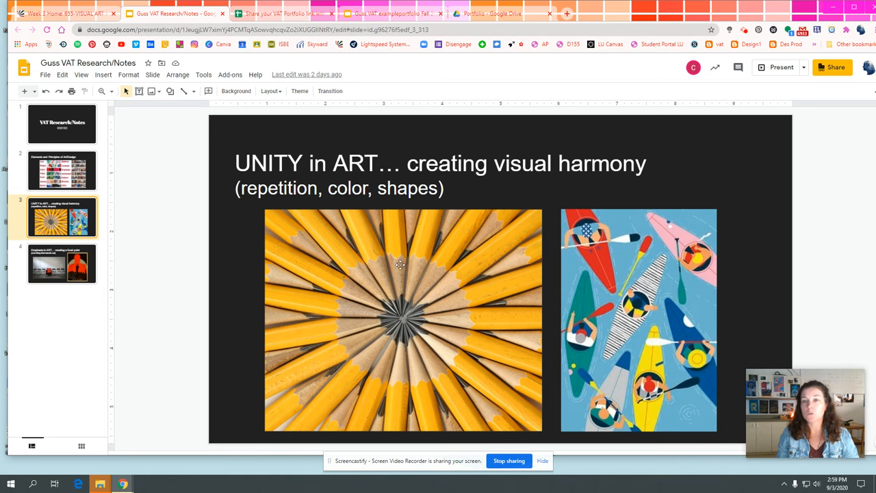
{"action": "mouse_move", "coordinate": [597, 362]}
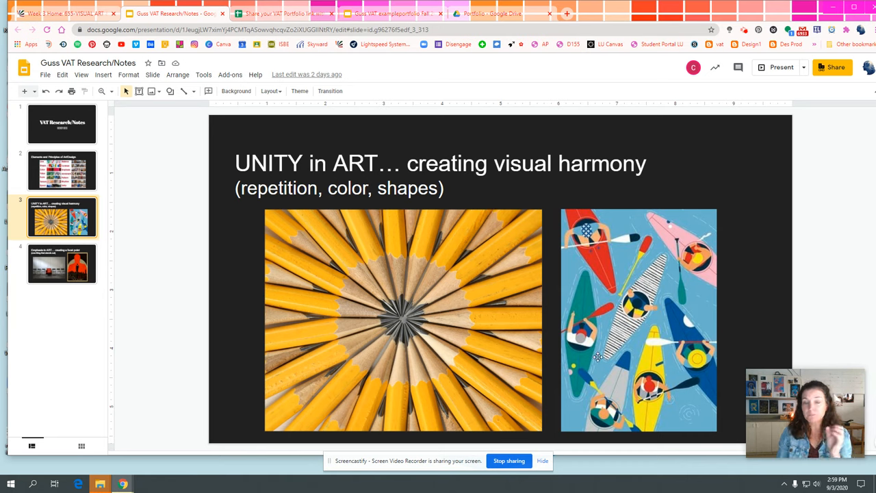
{"action": "mouse_move", "coordinate": [421, 383]}
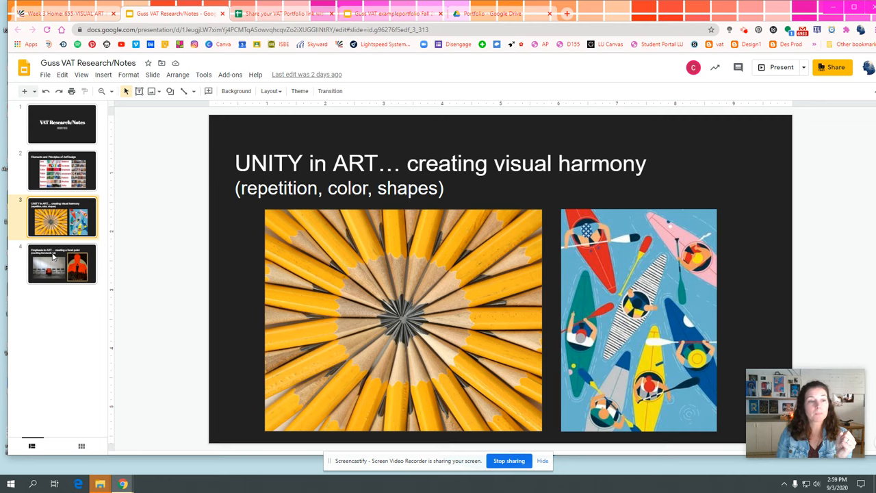
{"action": "left_click", "coordinate": [62, 263]}
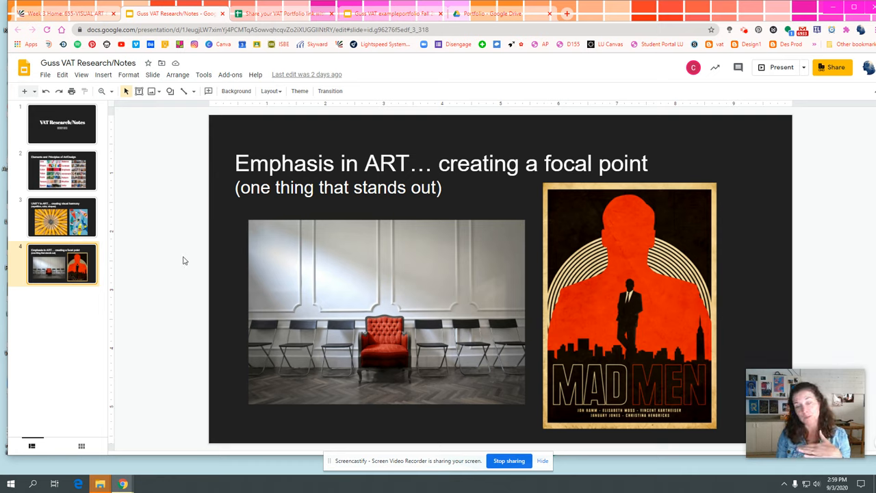
{"action": "mouse_move", "coordinate": [394, 364]}
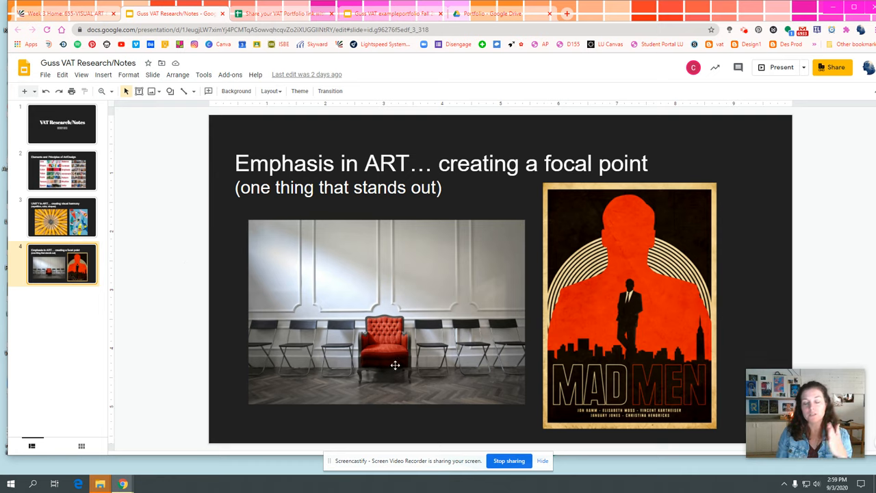
{"action": "mouse_move", "coordinate": [299, 345]}
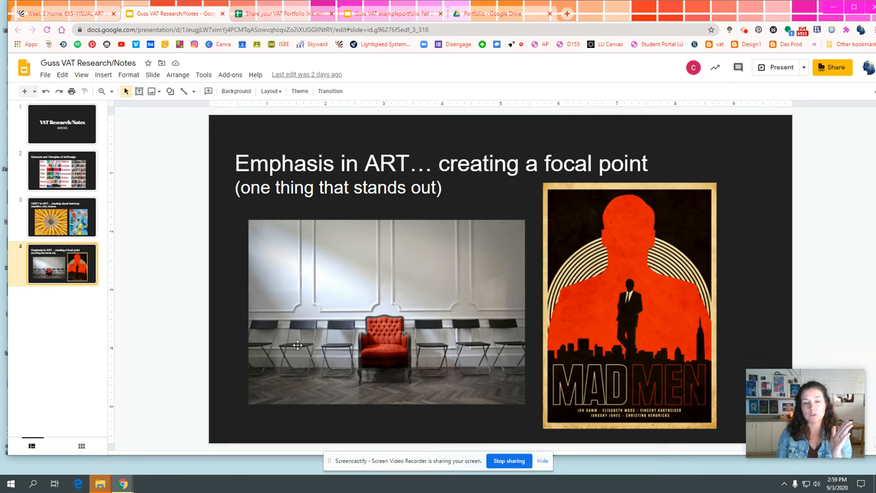
{"action": "mouse_move", "coordinate": [386, 335]}
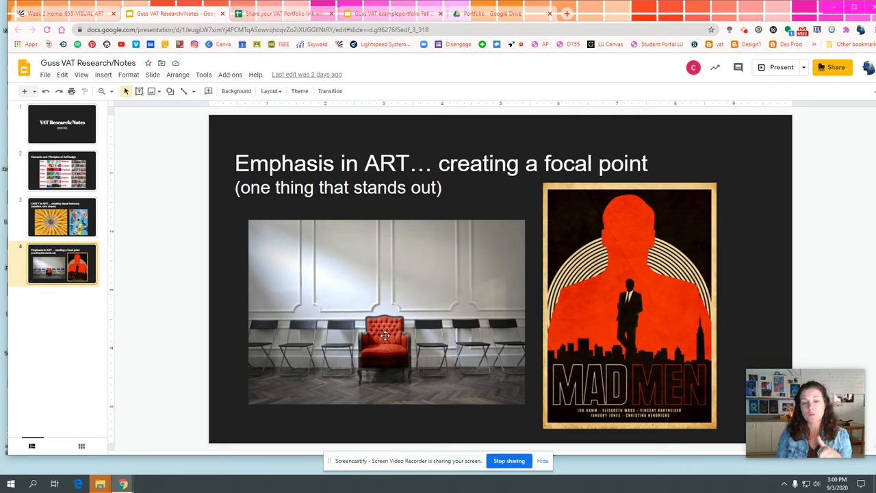
{"action": "mouse_move", "coordinate": [696, 280]}
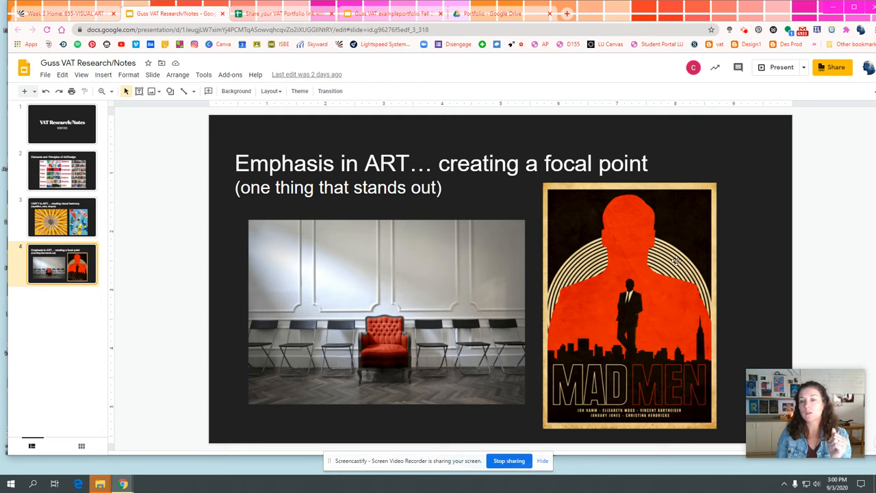
{"action": "mouse_move", "coordinate": [641, 289]}
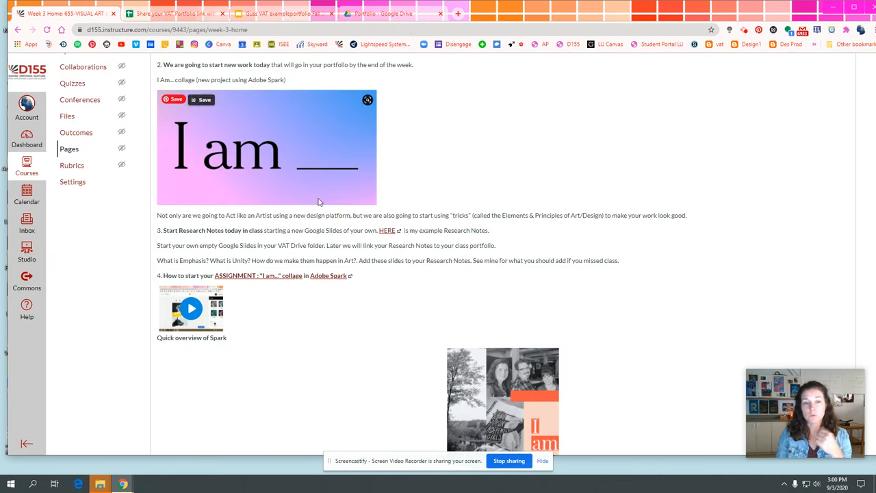
{"action": "mouse_move", "coordinate": [334, 299]}
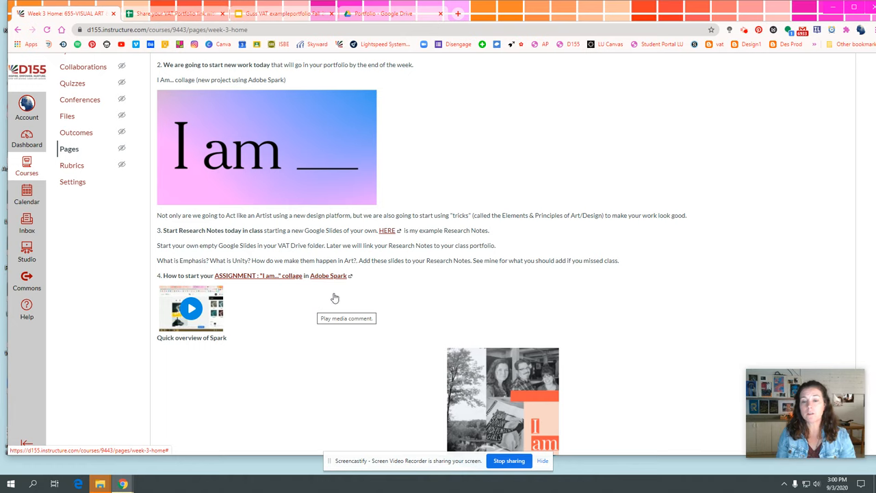
{"action": "mouse_move", "coordinate": [240, 281]}
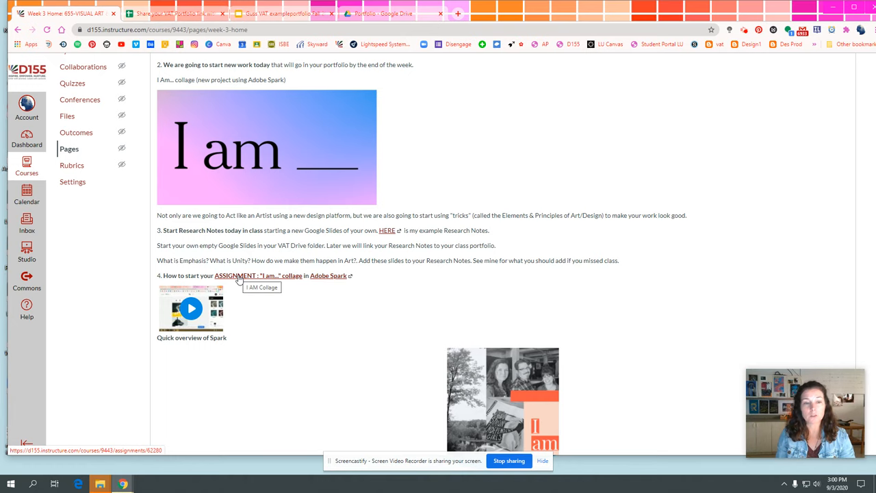
Step: Open the I AM Collage assignment and highlight the required words 'I am'
{"action": "left_click", "coordinate": [233, 275]}
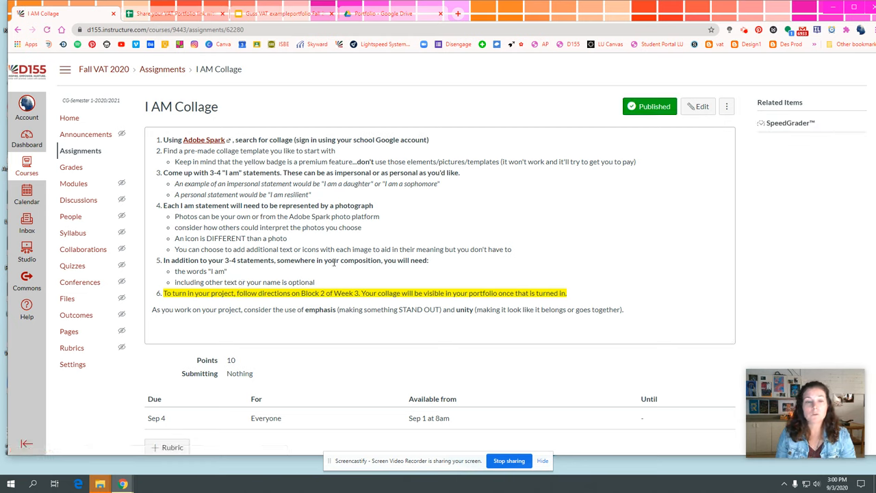
{"action": "mouse_move", "coordinate": [203, 140]}
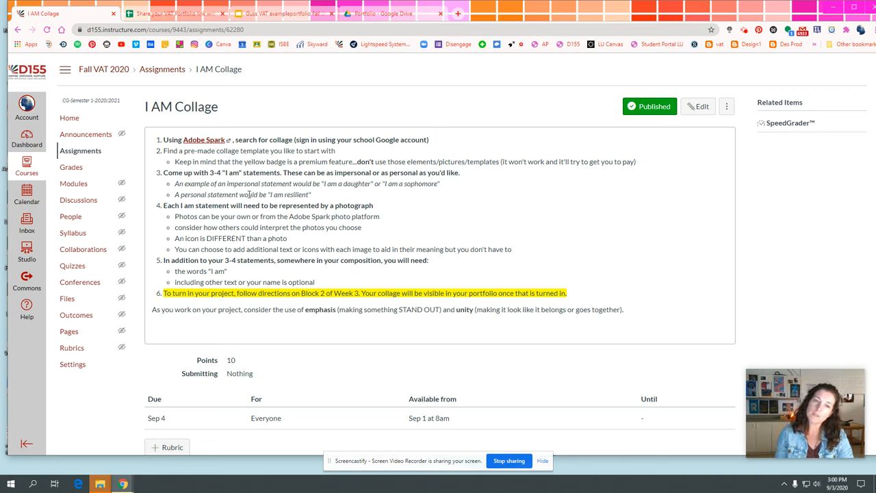
{"action": "mouse_move", "coordinate": [440, 197]}
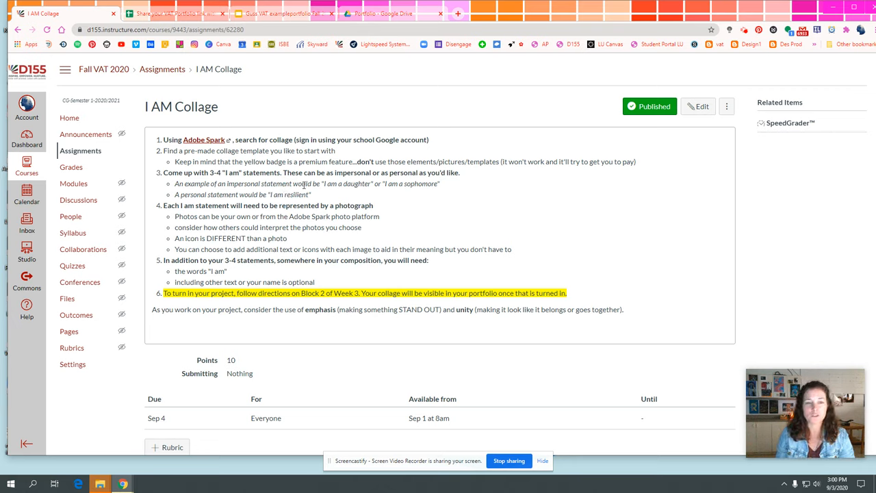
{"action": "mouse_move", "coordinate": [308, 241]}
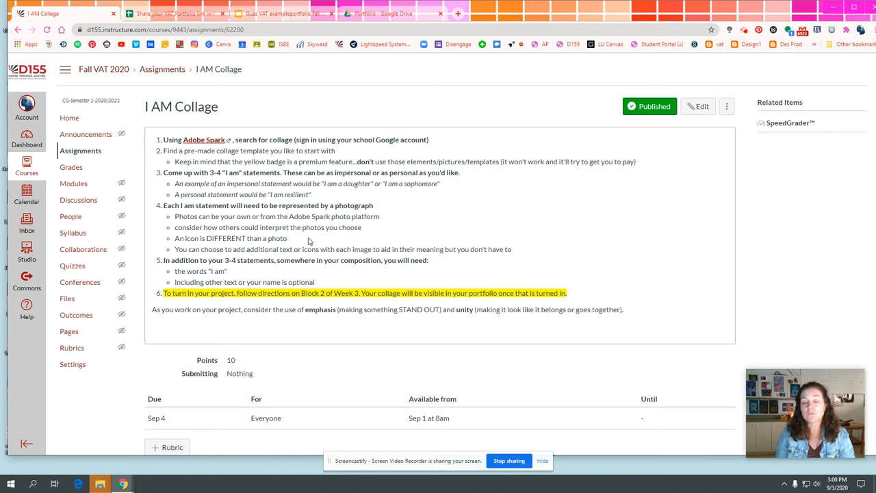
{"action": "mouse_move", "coordinate": [302, 219]}
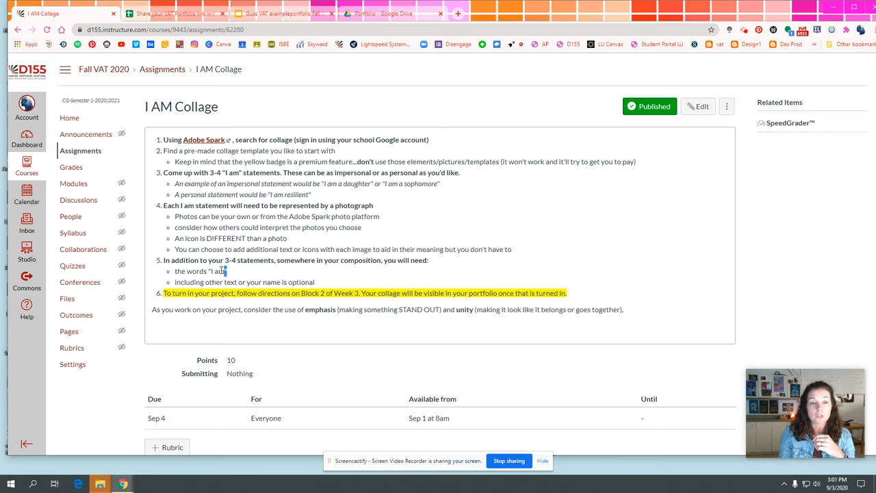
{"action": "double_click", "coordinate": [216, 271]}
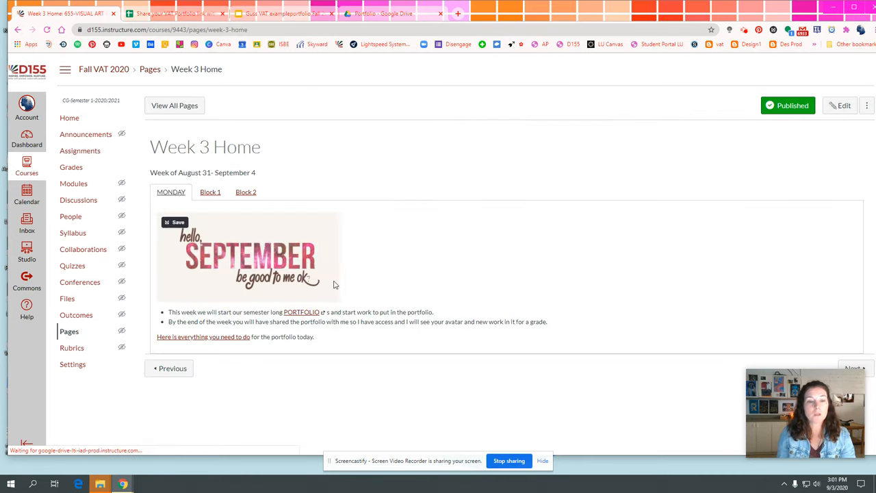
{"action": "scroll", "scroll_direction": "down", "scroll_amount": 3}
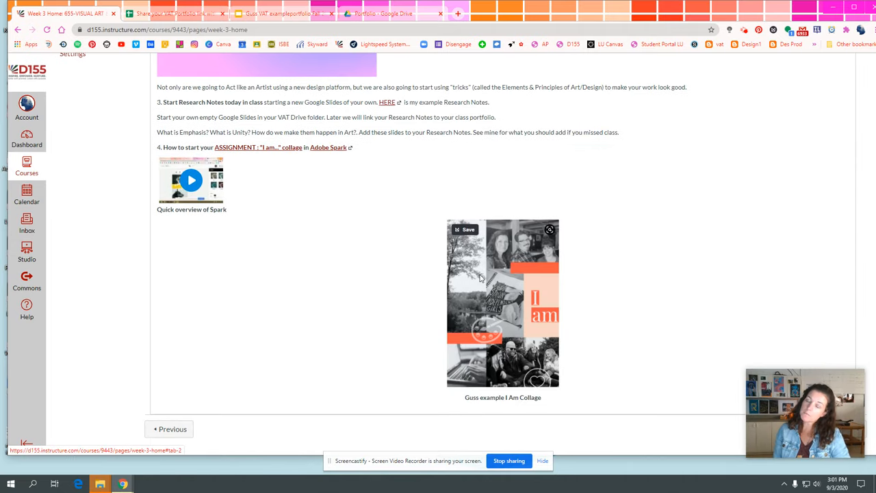
{"action": "mouse_move", "coordinate": [517, 265]}
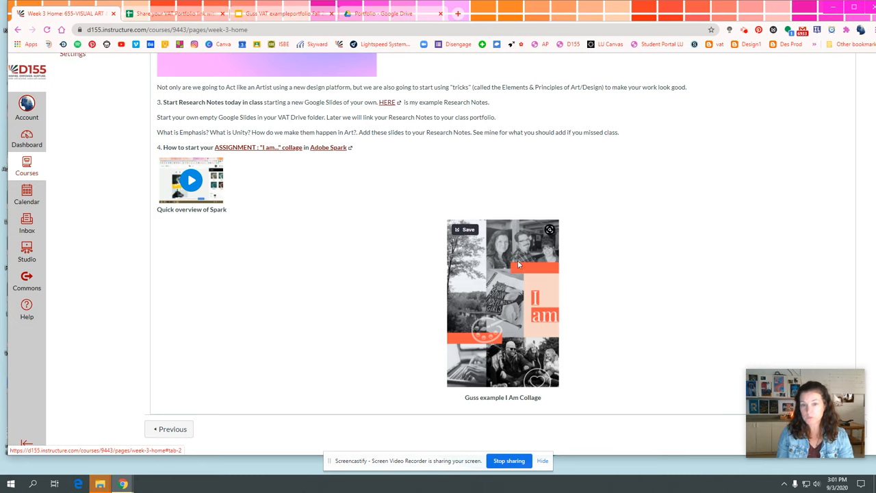
{"action": "mouse_move", "coordinate": [534, 249]}
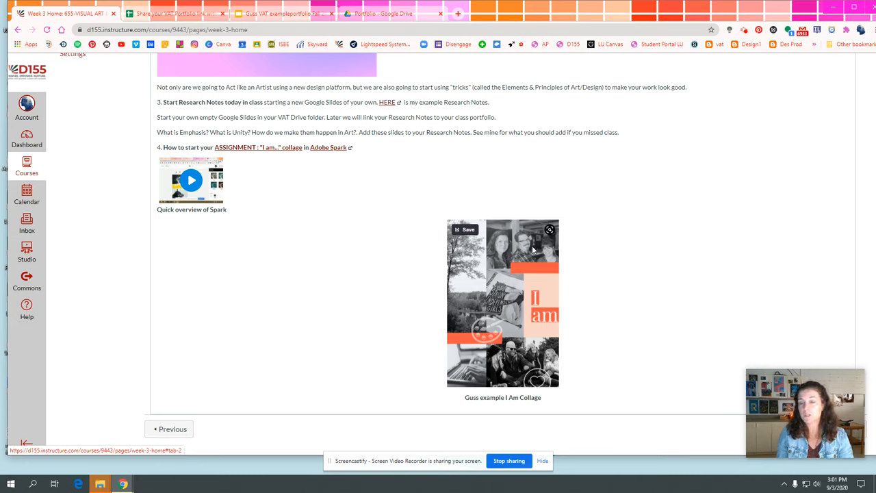
{"action": "mouse_move", "coordinate": [553, 326]}
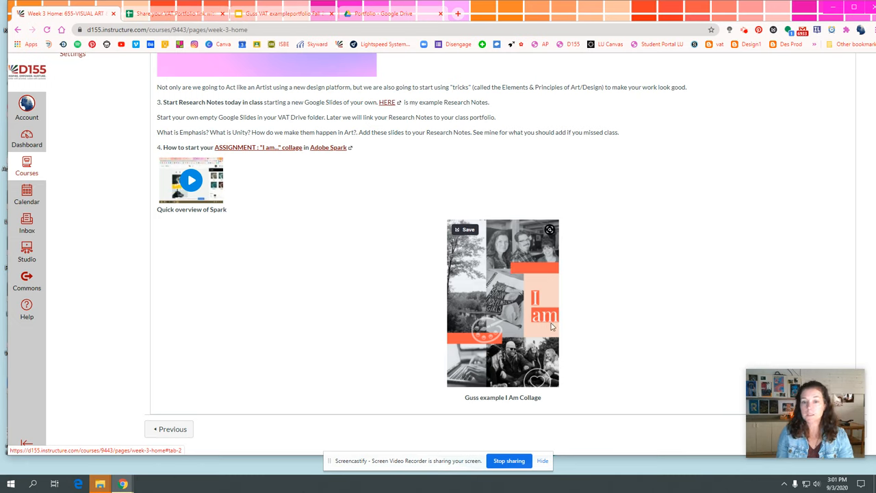
{"action": "mouse_move", "coordinate": [553, 370]}
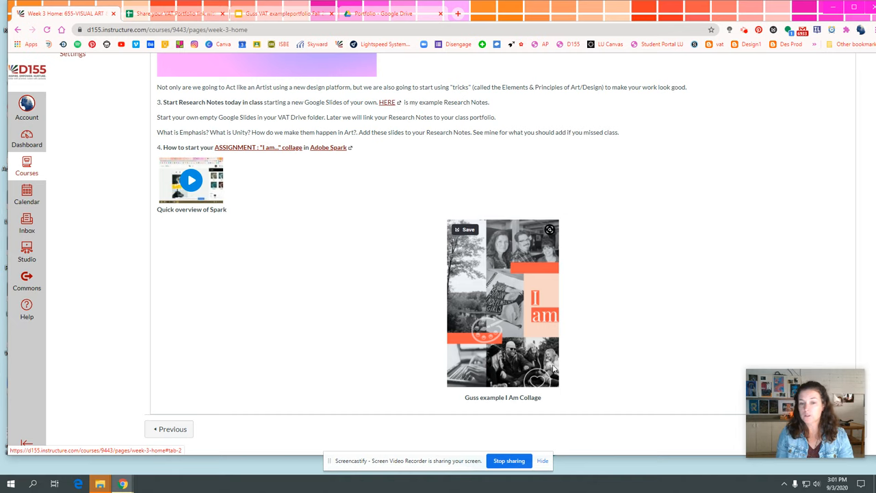
{"action": "mouse_move", "coordinate": [512, 318]}
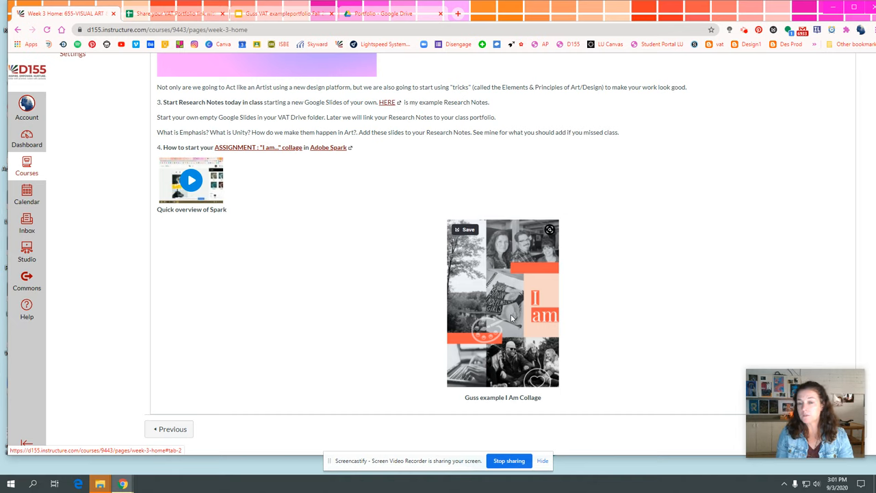
{"action": "mouse_move", "coordinate": [444, 376]}
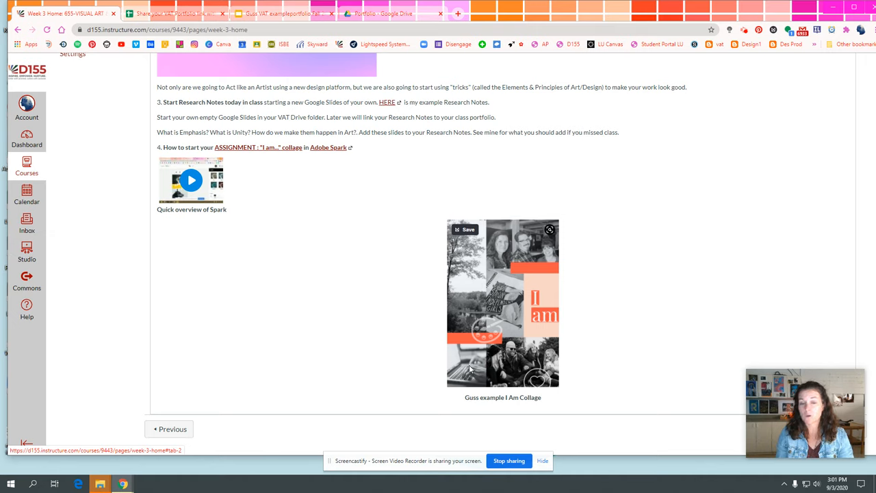
{"action": "mouse_move", "coordinate": [459, 304]}
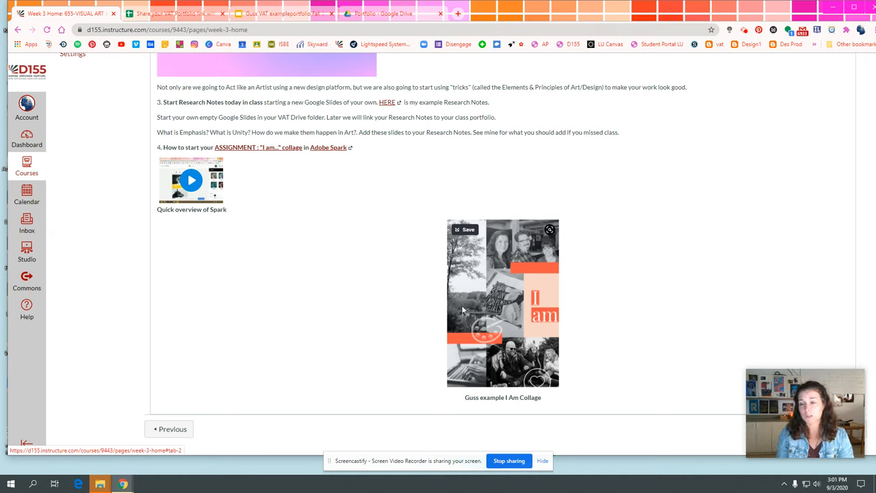
{"action": "mouse_move", "coordinate": [468, 304]}
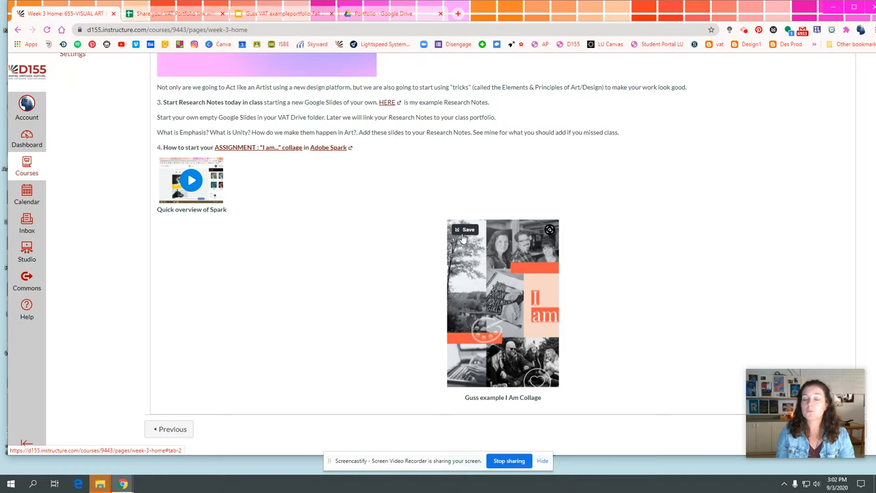
{"action": "mouse_move", "coordinate": [537, 248]}
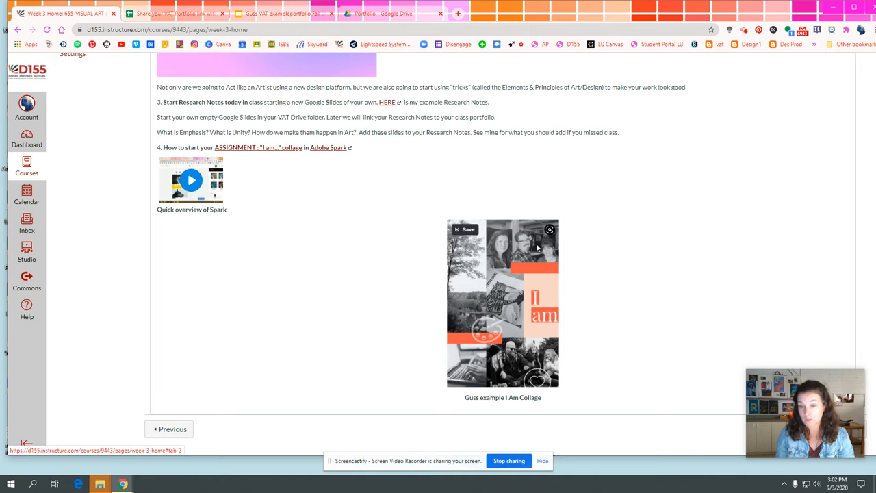
{"action": "mouse_move", "coordinate": [460, 345]}
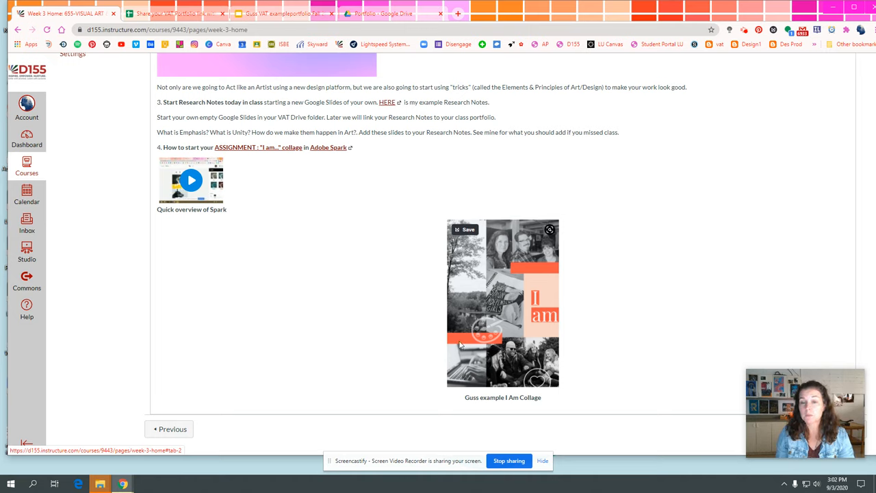
{"action": "mouse_move", "coordinate": [537, 307]}
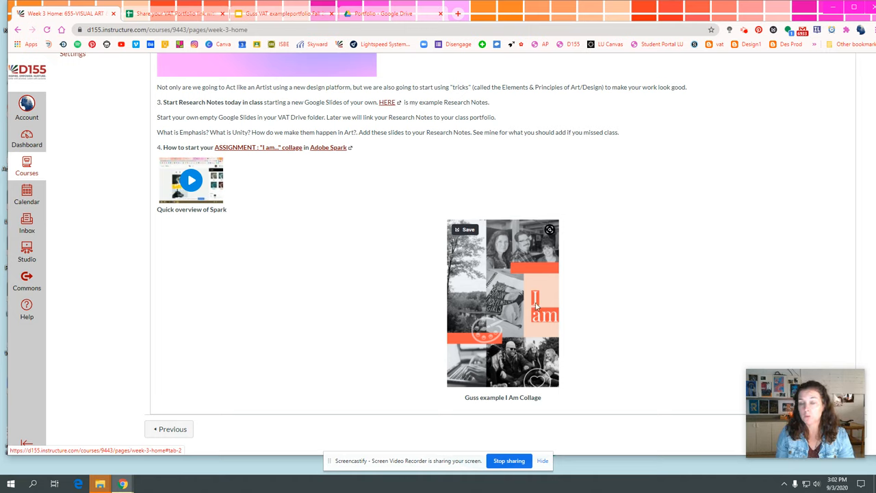
{"action": "mouse_move", "coordinate": [550, 298]}
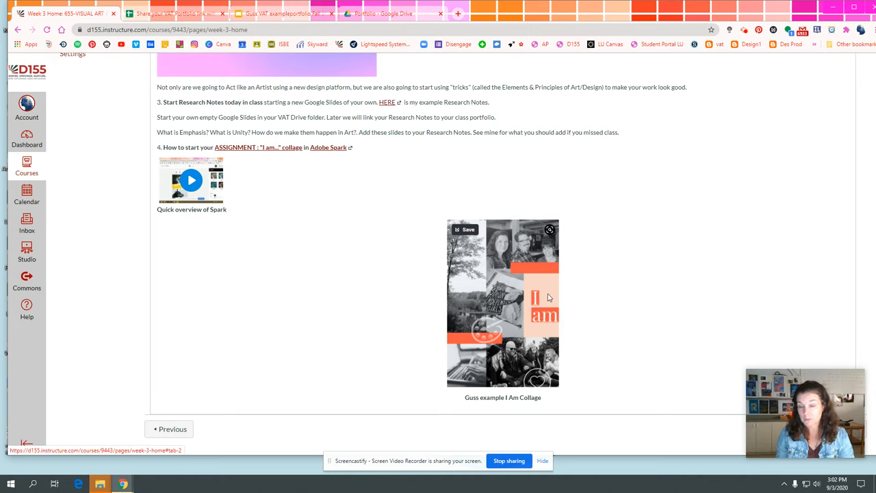
{"action": "mouse_move", "coordinate": [529, 373]}
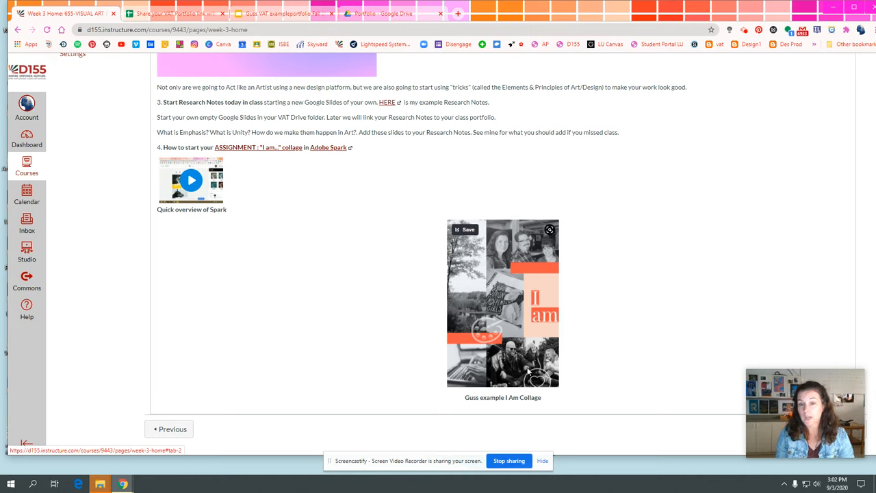
{"action": "mouse_move", "coordinate": [536, 333]}
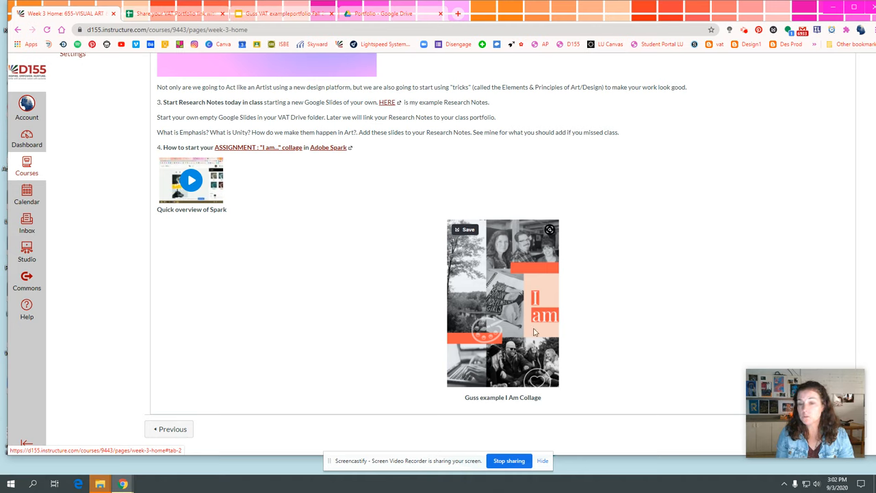
{"action": "mouse_move", "coordinate": [279, 256]}
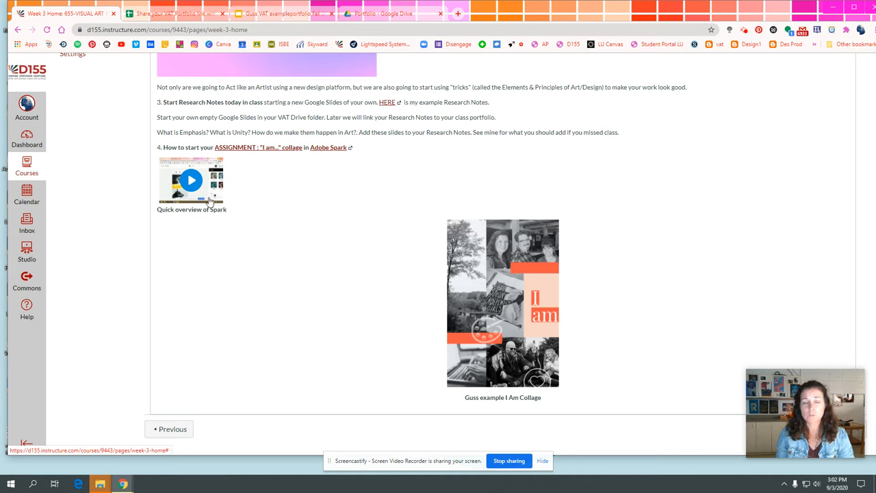
{"action": "mouse_move", "coordinate": [334, 153]}
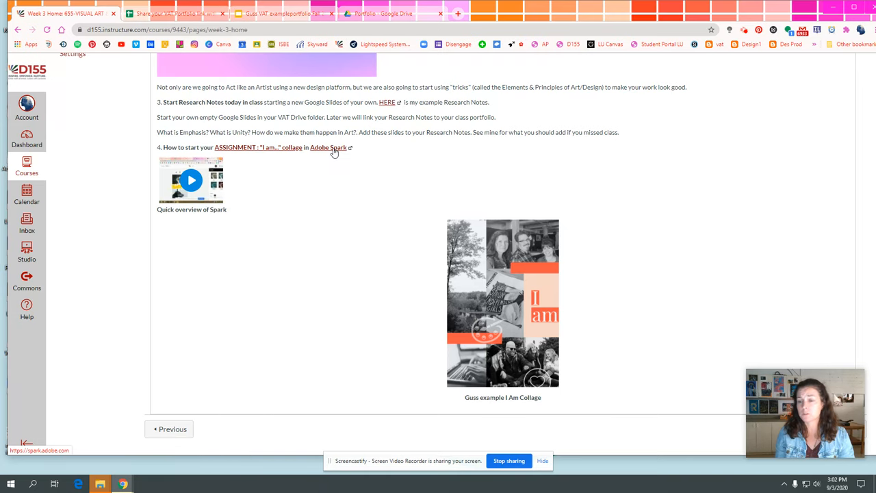
Step: Open the Adobe Spark site and sign in through Continue with Google using the chosen account
{"action": "left_click", "coordinate": [329, 148]}
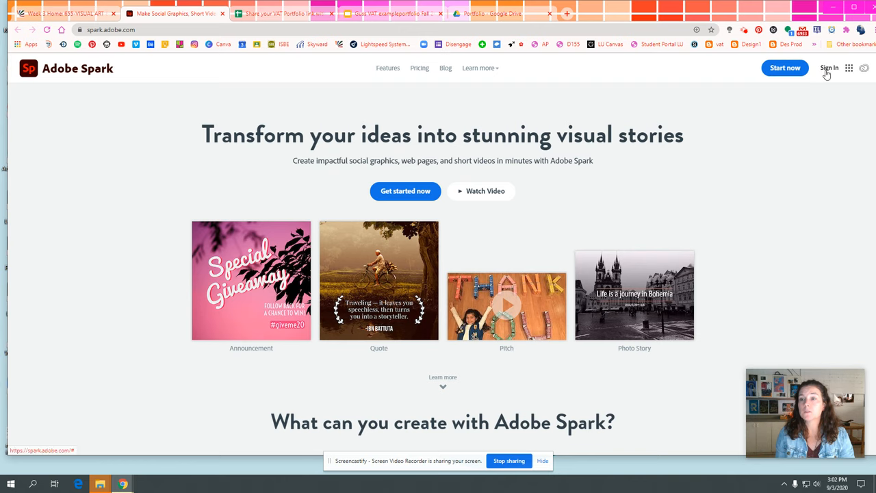
{"action": "left_click", "coordinate": [830, 69]}
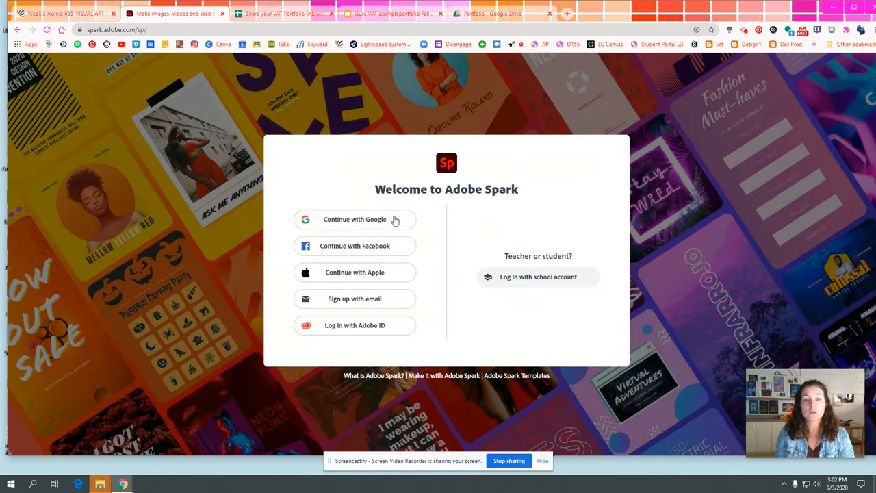
{"action": "left_click", "coordinate": [355, 219]}
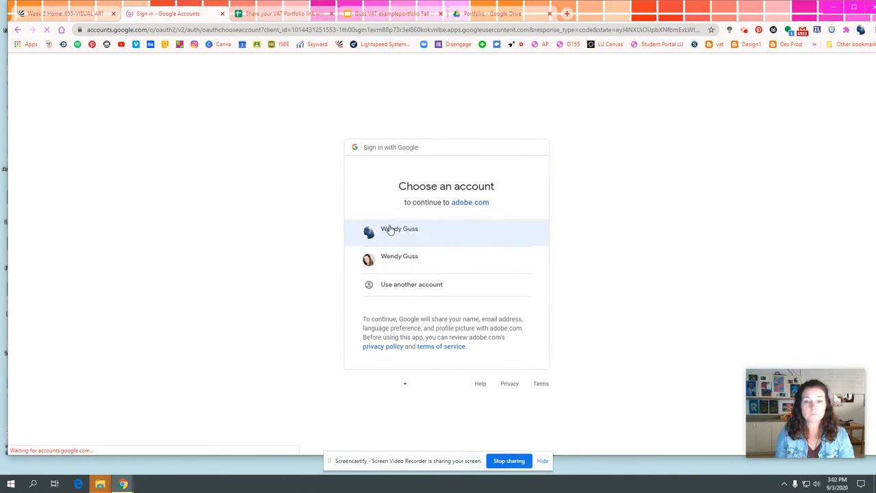
{"action": "left_click", "coordinate": [446, 231]}
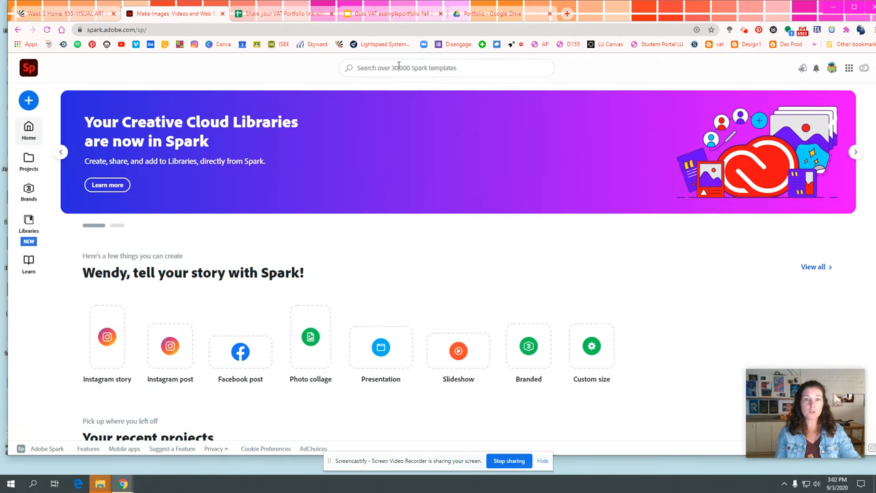
Step: Search the Spark templates for 'collage' and browse down through the collage results
{"action": "left_click", "coordinate": [445, 67]}
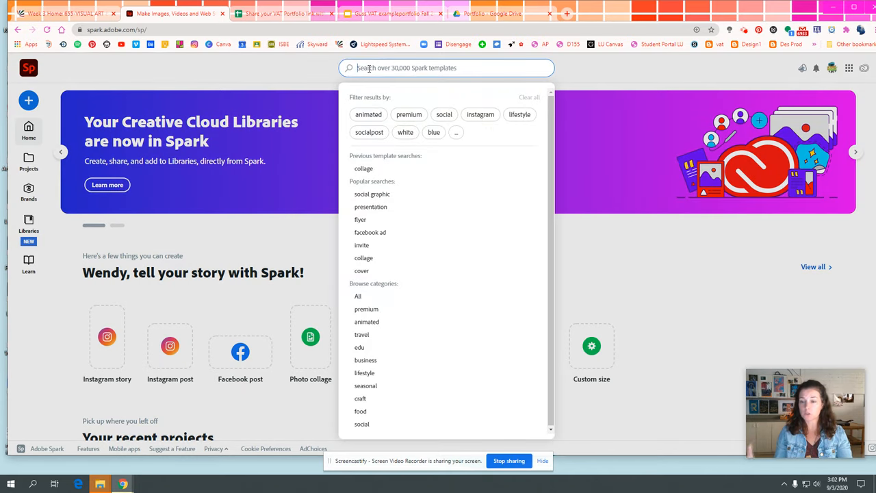
{"action": "type", "text": "collage"}
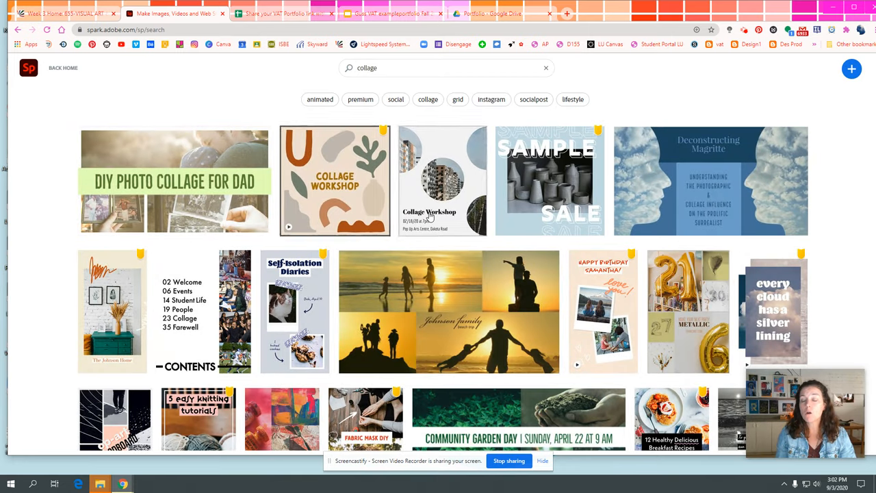
{"action": "scroll", "scroll_direction": "down", "scroll_amount": 3}
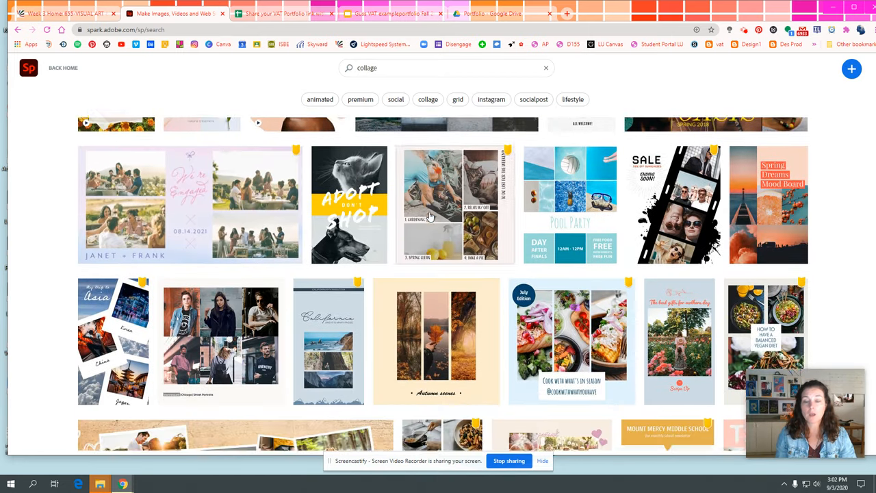
{"action": "scroll", "scroll_direction": "down", "scroll_amount": 3}
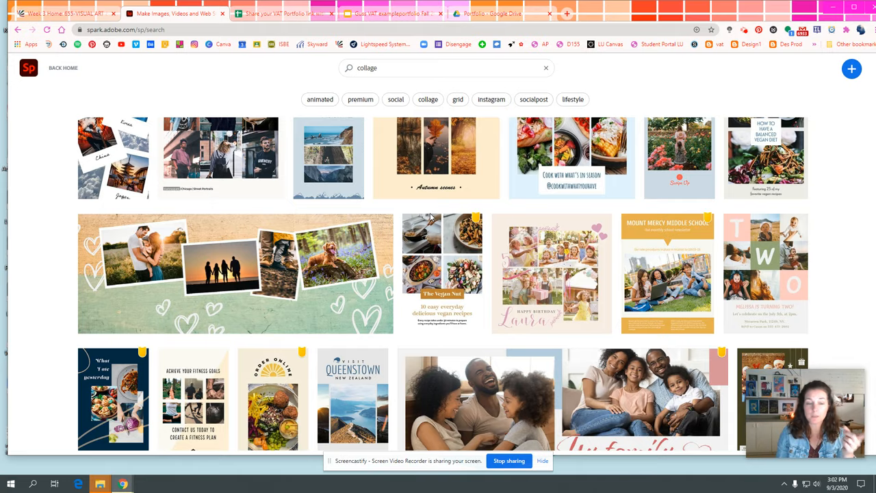
{"action": "scroll", "scroll_direction": "down", "scroll_amount": 3}
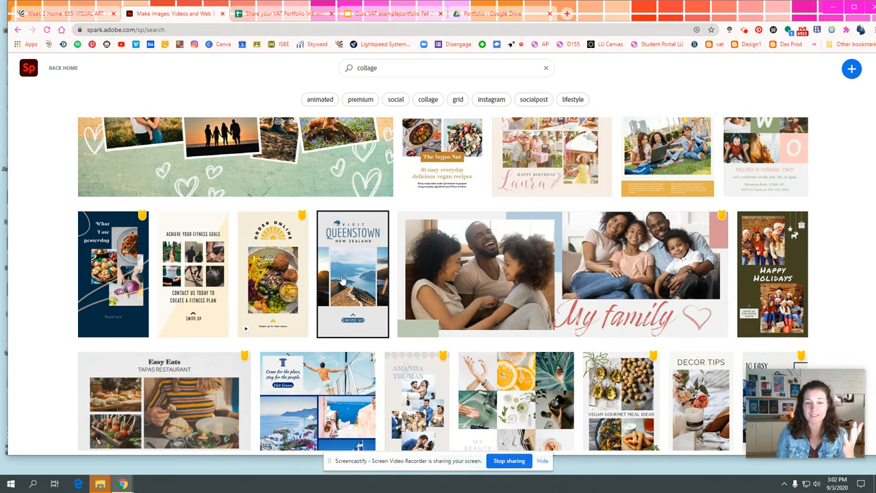
{"action": "mouse_move", "coordinate": [364, 257]}
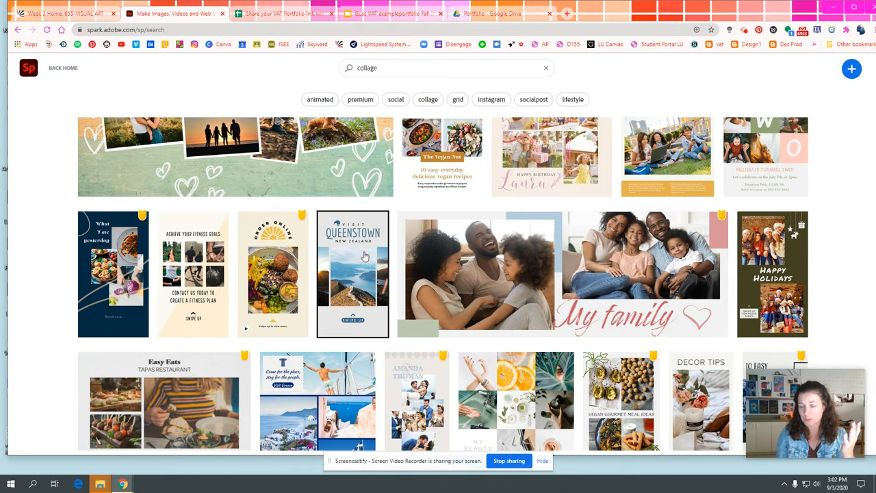
{"action": "scroll", "scroll_direction": "down", "scroll_amount": 3}
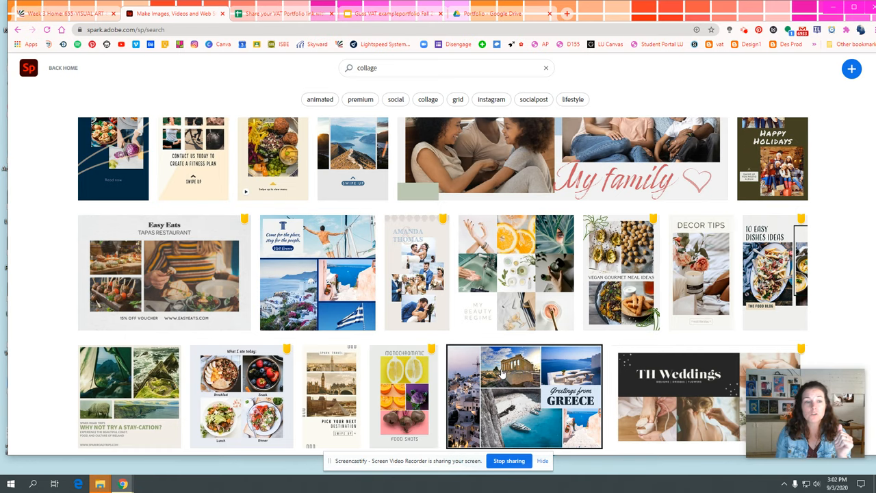
{"action": "scroll", "scroll_direction": "down", "scroll_amount": 3}
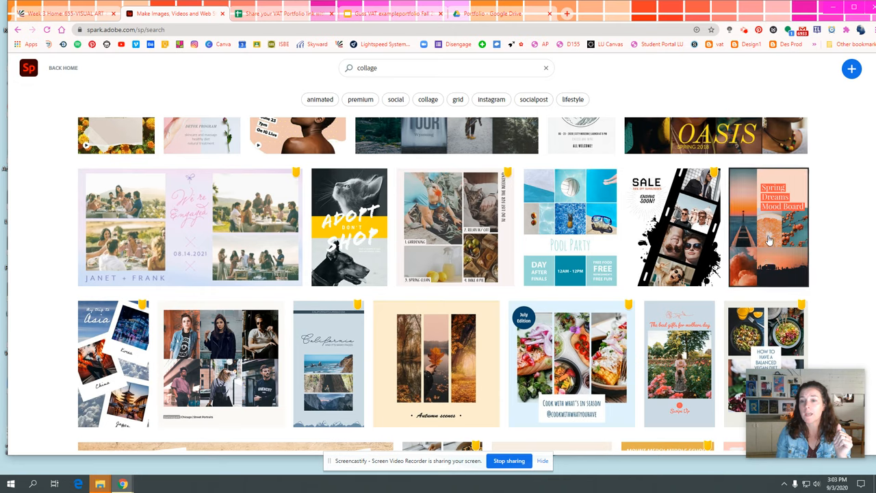
{"action": "left_click", "coordinate": [768, 227]}
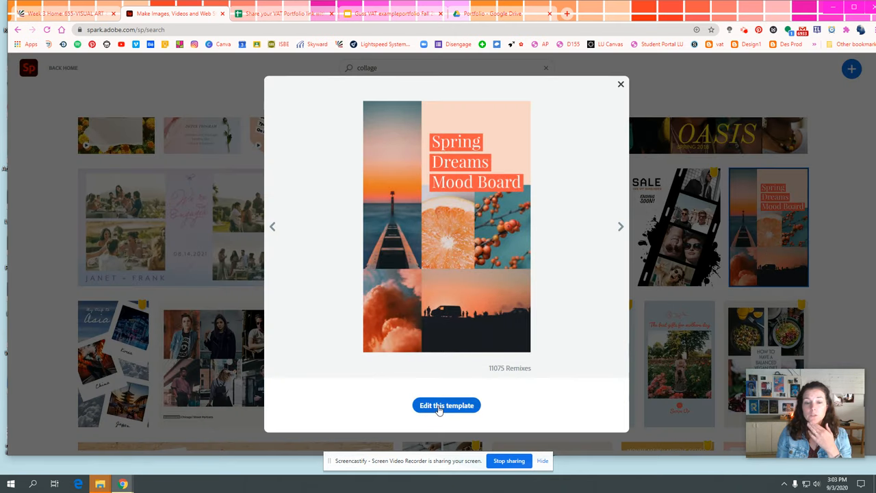
{"action": "left_click", "coordinate": [446, 405]}
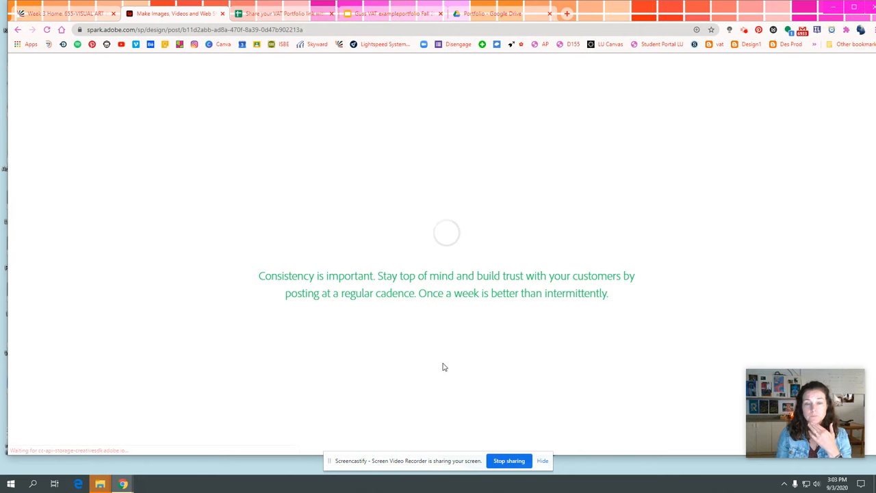
{"action": "mouse_move", "coordinate": [443, 361]}
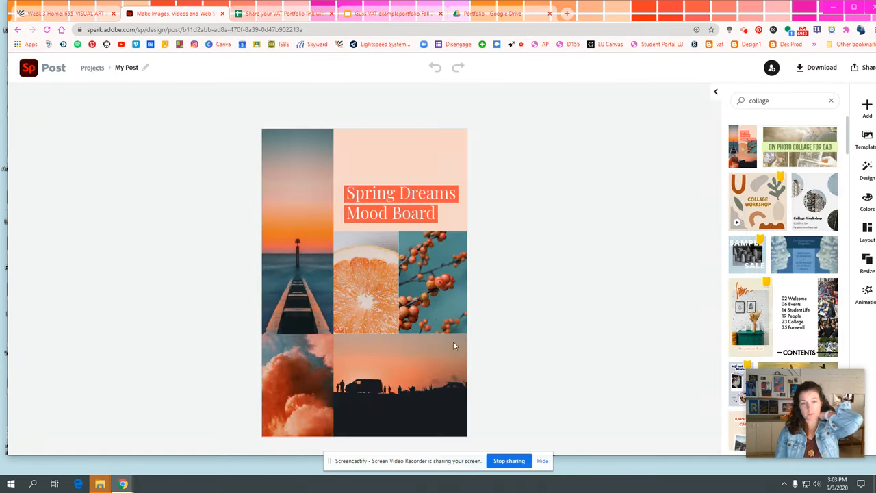
{"action": "left_click", "coordinate": [297, 230]}
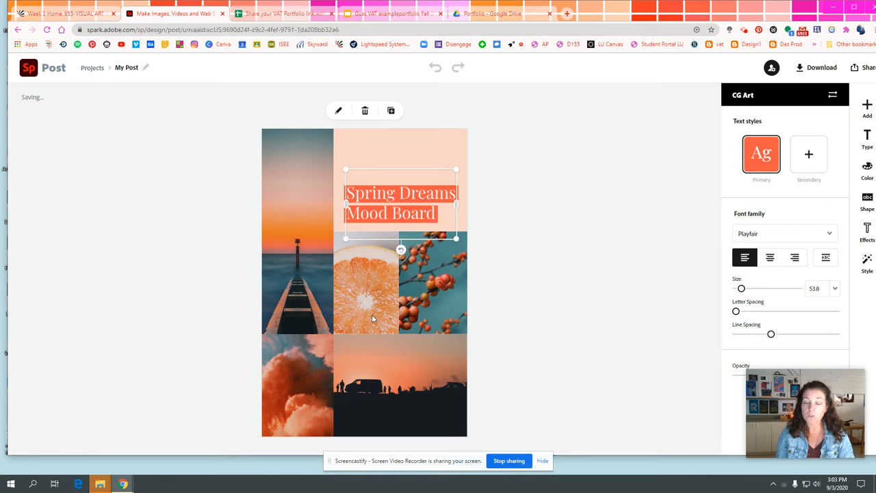
{"action": "mouse_move", "coordinate": [454, 318]}
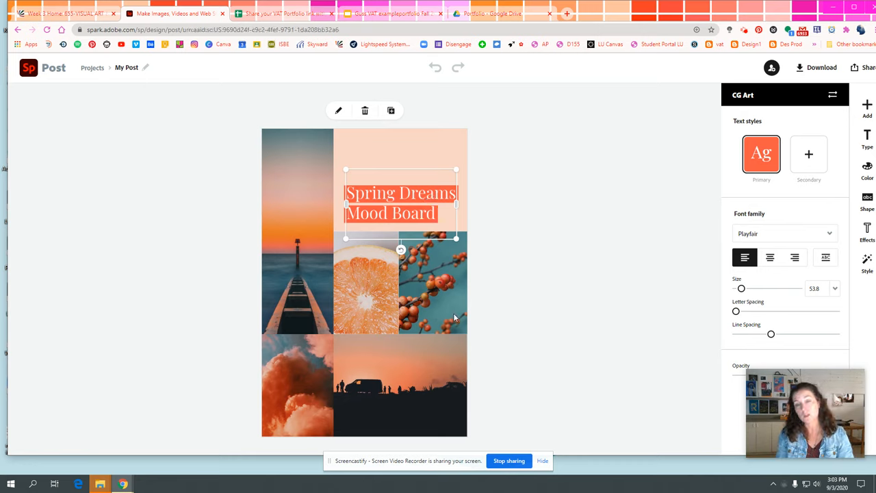
Step: Edit the mood board title to read 'I am' and confirm it
{"action": "double_click", "coordinate": [400, 202]}
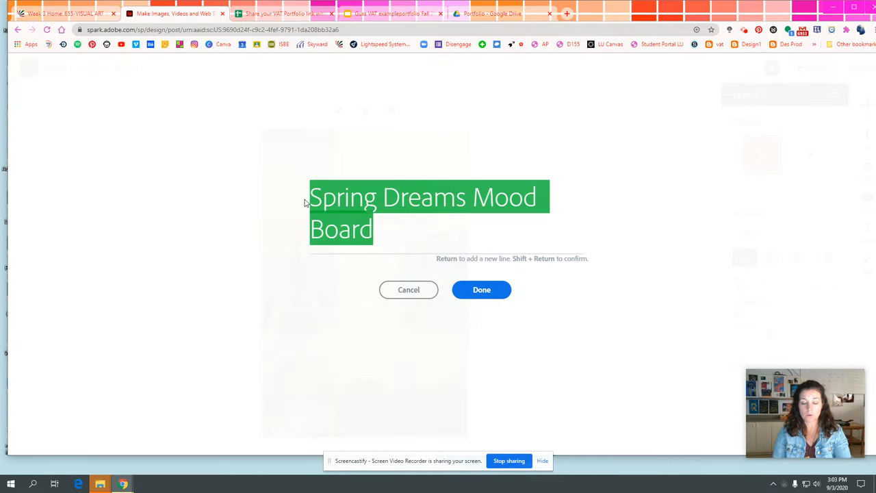
{"action": "type", "text": "I am"}
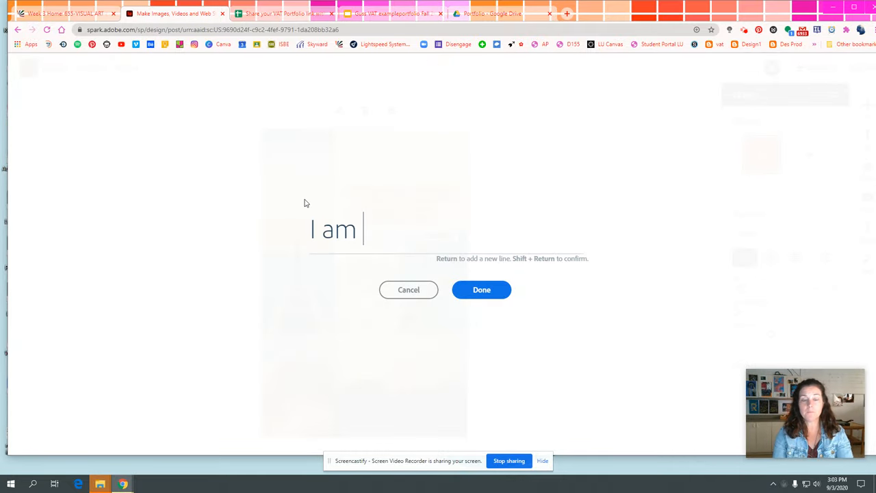
{"action": "left_click", "coordinate": [482, 290]}
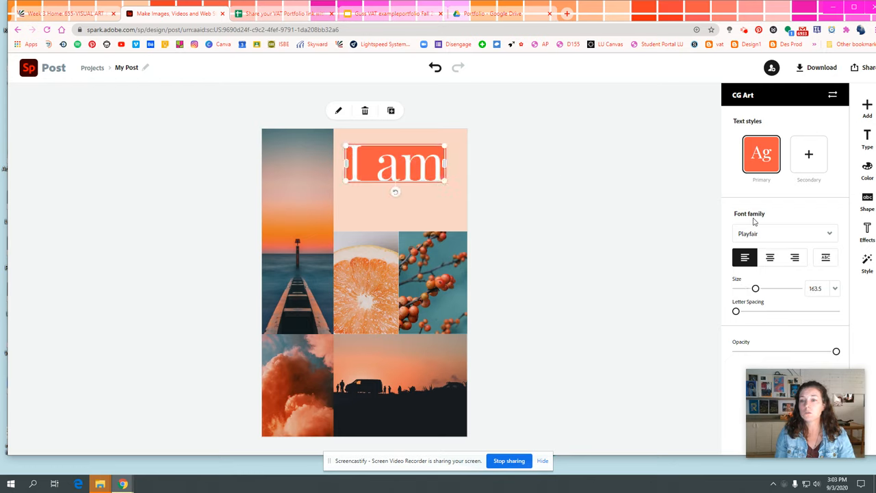
Step: Size the 'I am' title to about 102 to fit the panel, leave opacity at full, and show colour suggestions
{"action": "left_click_drag", "start_coordinate": [756, 288], "coordinate": [749, 287]}
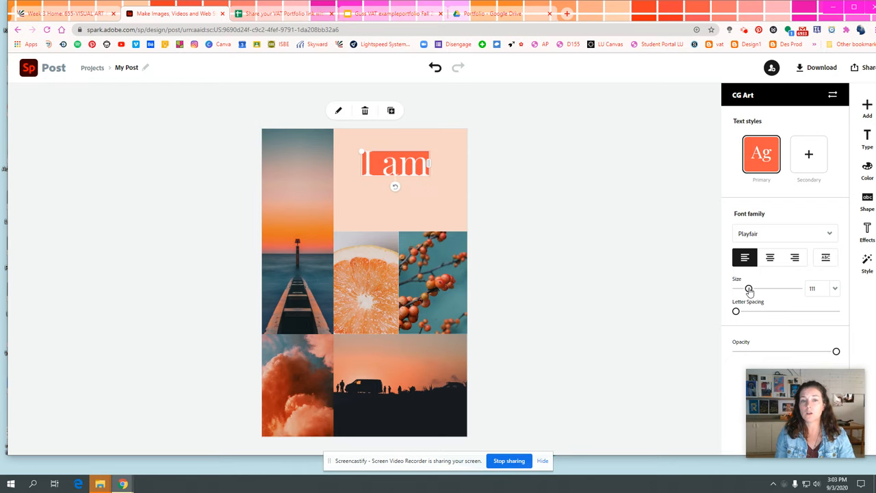
{"action": "left_click_drag", "start_coordinate": [750, 287], "coordinate": [751, 287]}
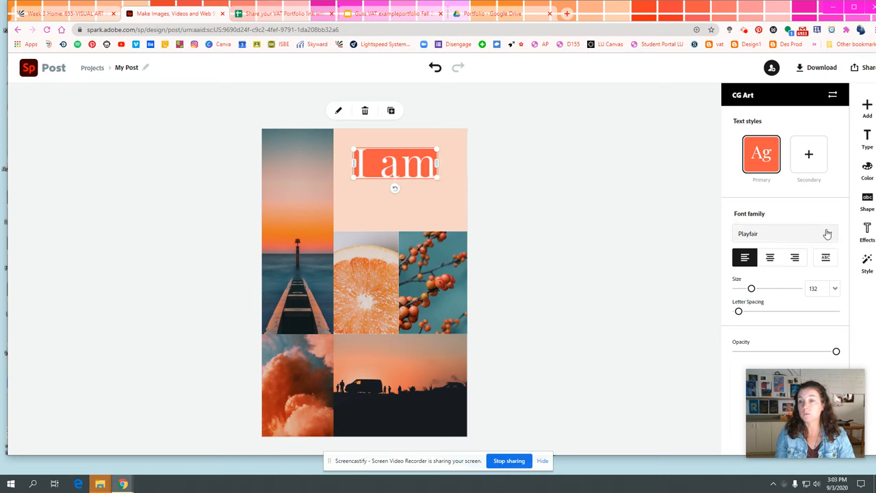
{"action": "left_click_drag", "start_coordinate": [835, 350], "coordinate": [812, 351]}
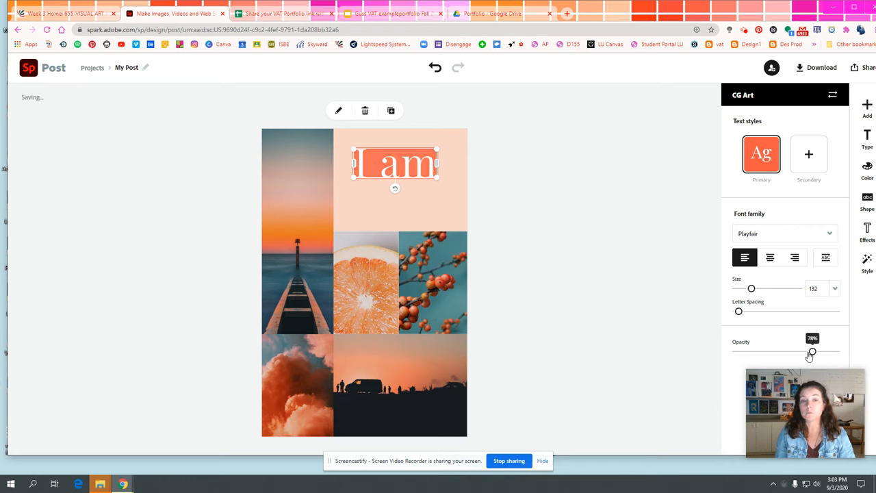
{"action": "left_click_drag", "start_coordinate": [811, 352], "coordinate": [835, 352]}
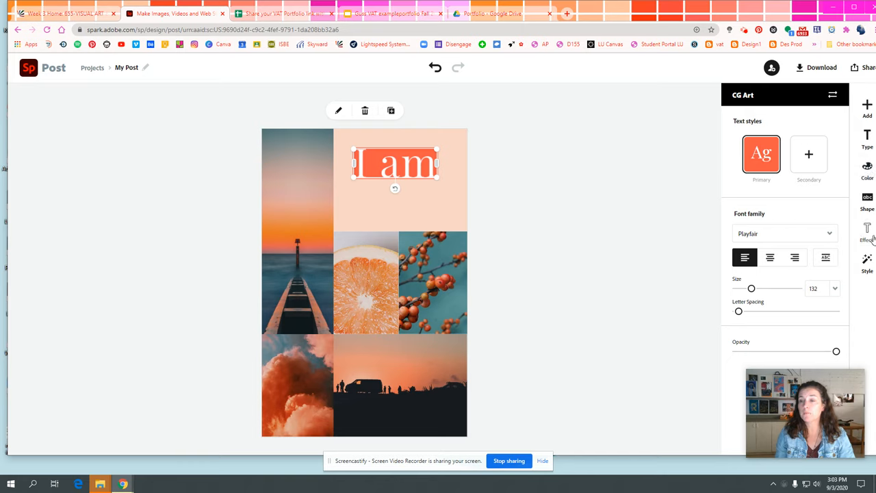
{"action": "left_click", "coordinate": [868, 231]}
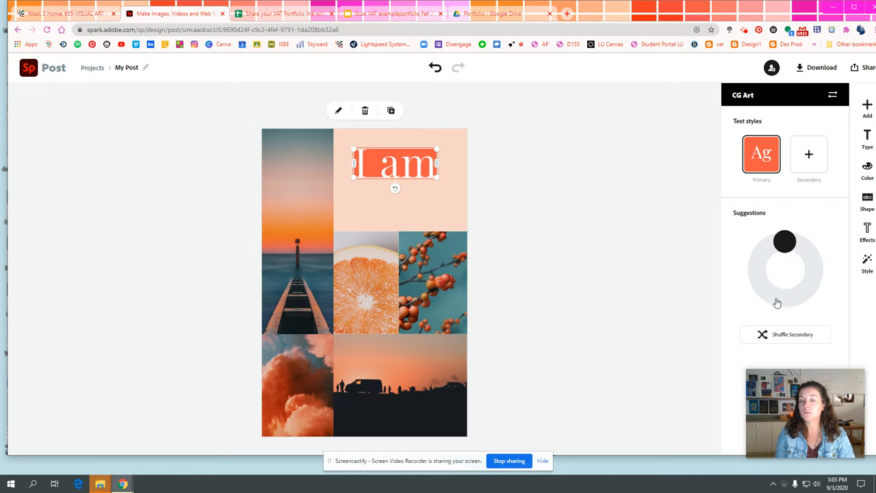
{"action": "mouse_move", "coordinate": [682, 216]}
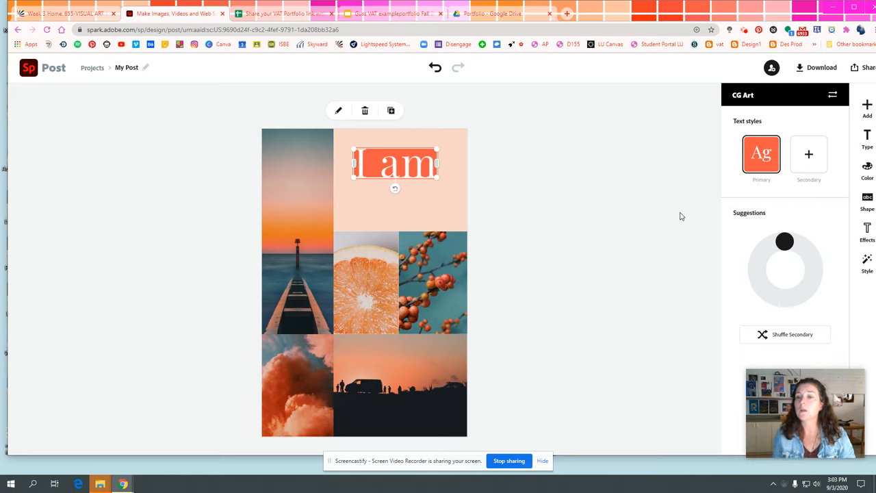
{"action": "mouse_move", "coordinate": [282, 233]}
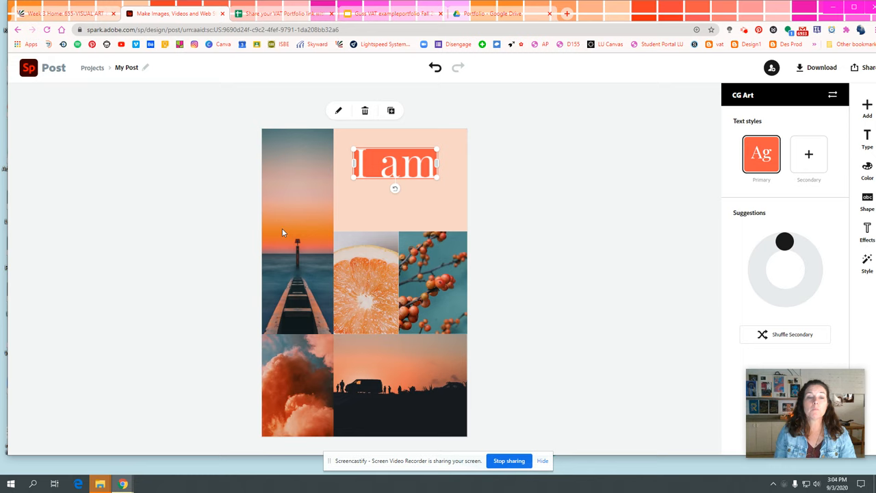
Step: Select the tall sunset pier photo and search free photos for 'football' to replace it
{"action": "left_click", "coordinate": [297, 230]}
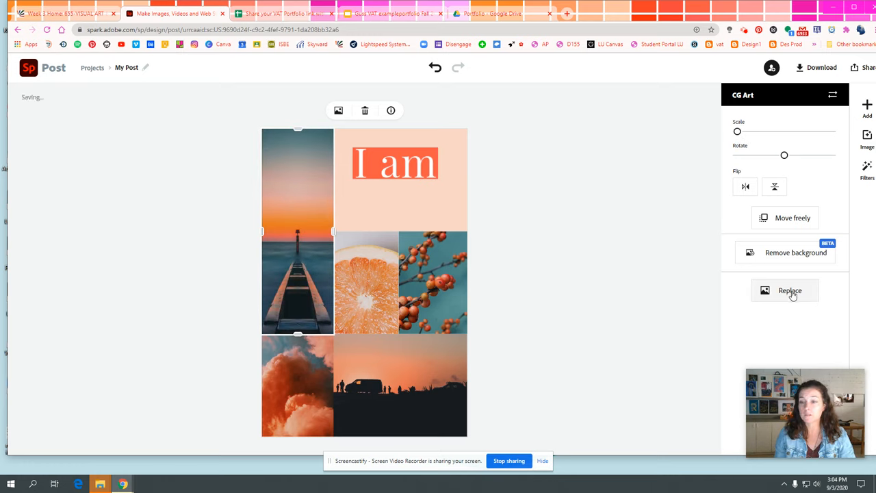
{"action": "left_click", "coordinate": [790, 290]}
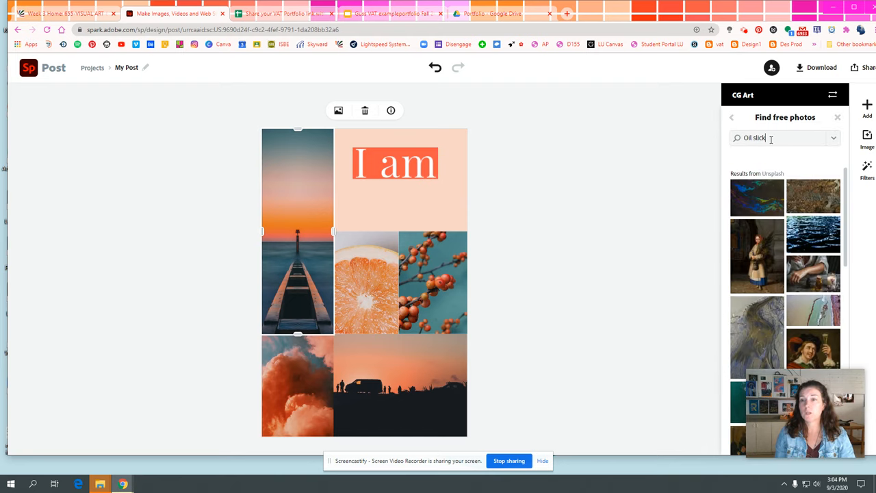
{"action": "type", "text": "fo"}
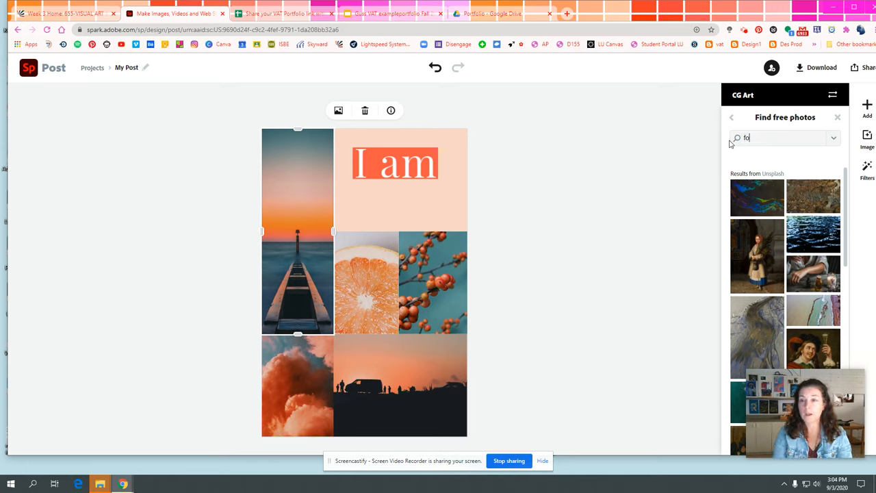
{"action": "type", "text": "otball"}
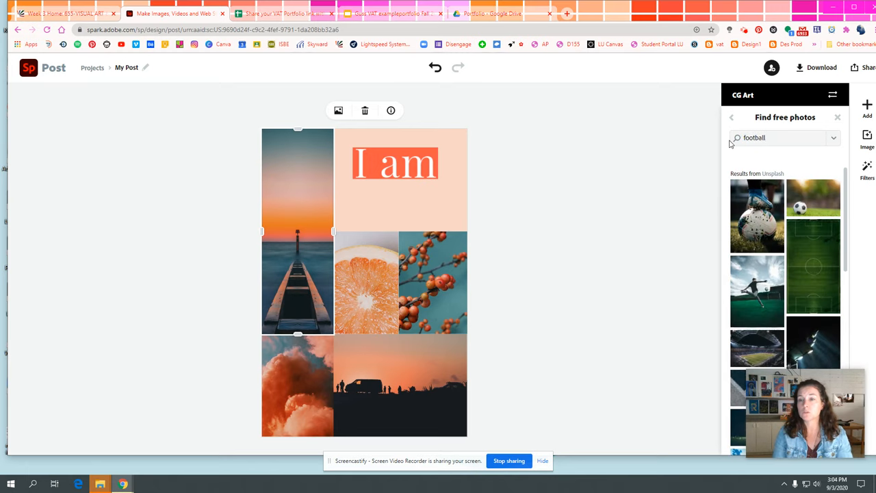
Step: Browse the football results and pick the aerial green football field image for the panel
{"action": "scroll", "scroll_direction": "down", "scroll_amount": 3}
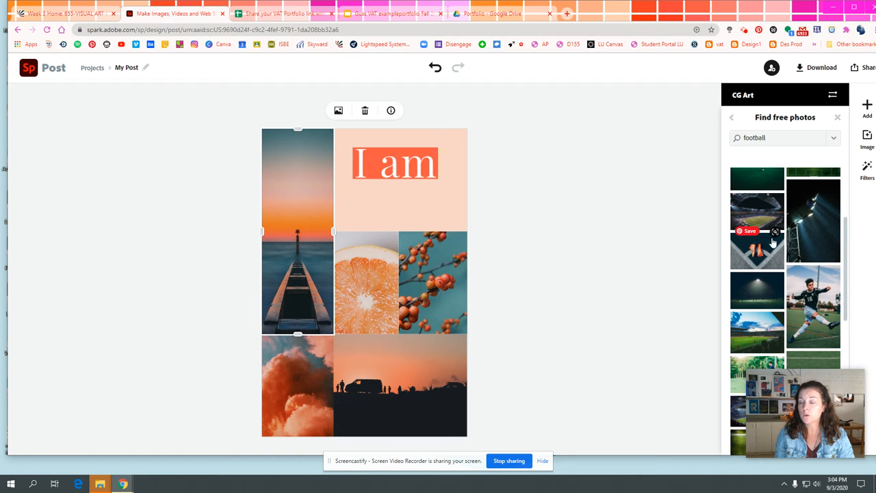
{"action": "scroll", "scroll_direction": "down", "scroll_amount": 3}
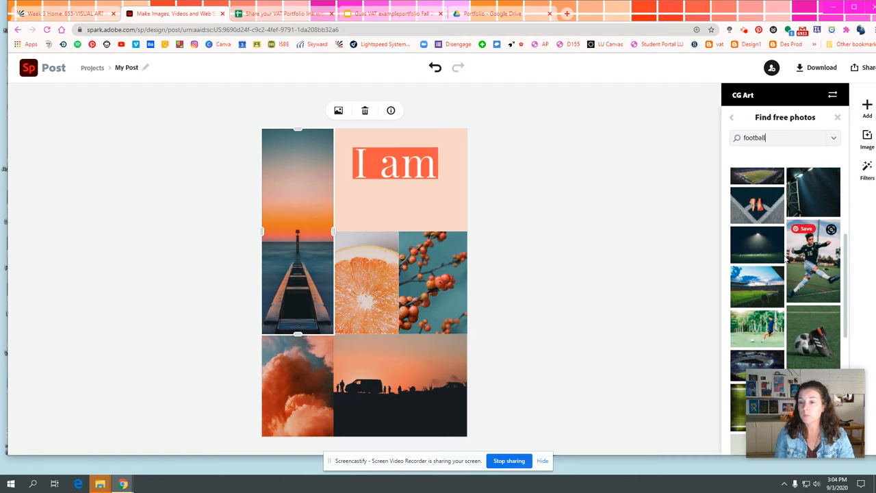
{"action": "scroll", "scroll_direction": "down", "scroll_amount": 3}
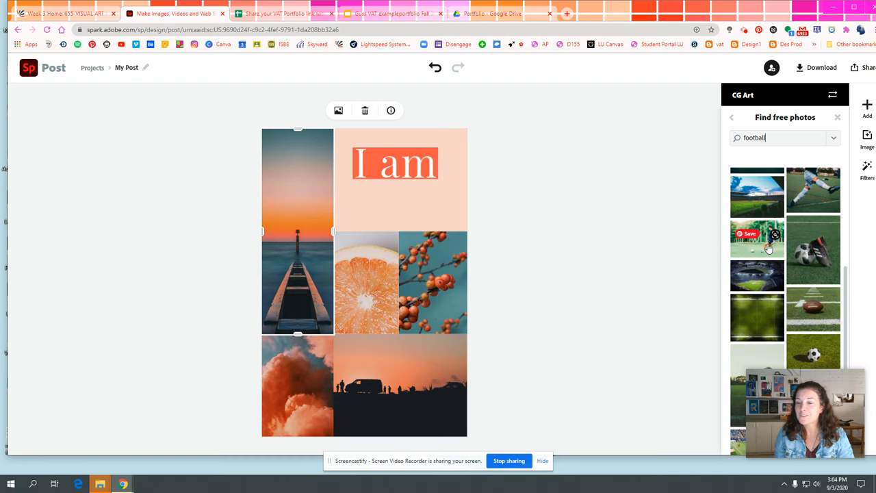
{"action": "scroll", "scroll_direction": "down", "scroll_amount": 3}
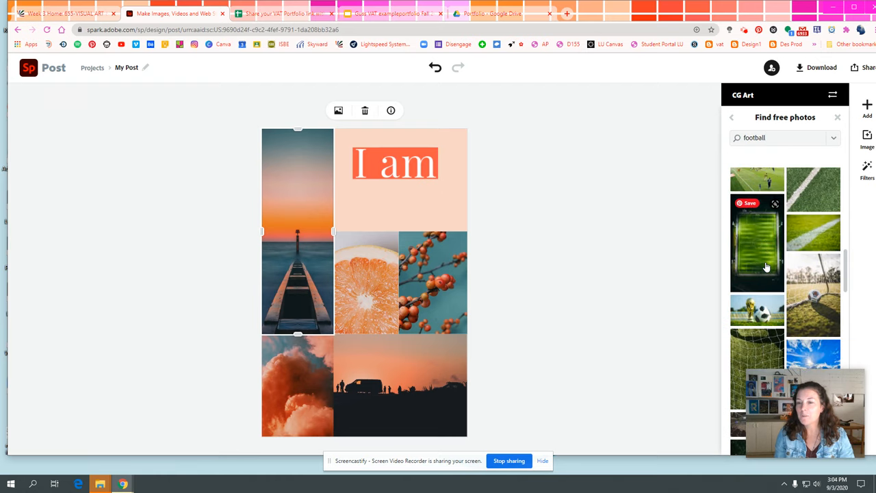
{"action": "type", "text": "collage"}
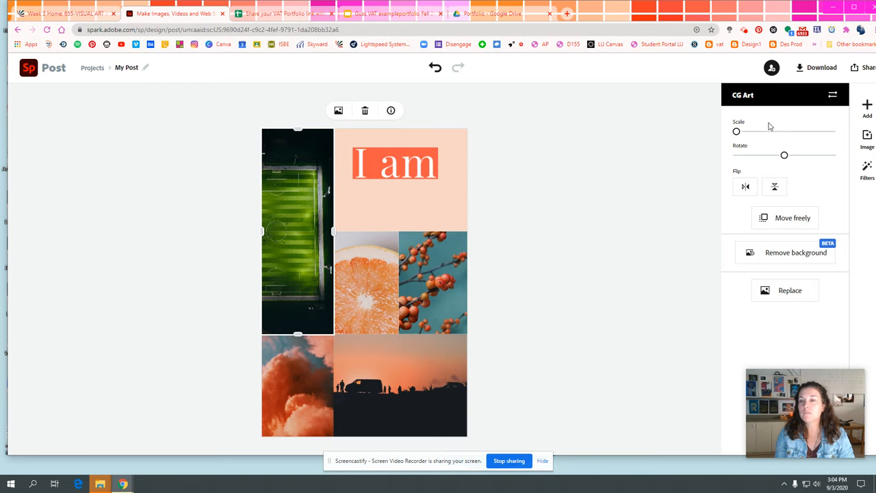
{"action": "mouse_move", "coordinate": [567, 14]}
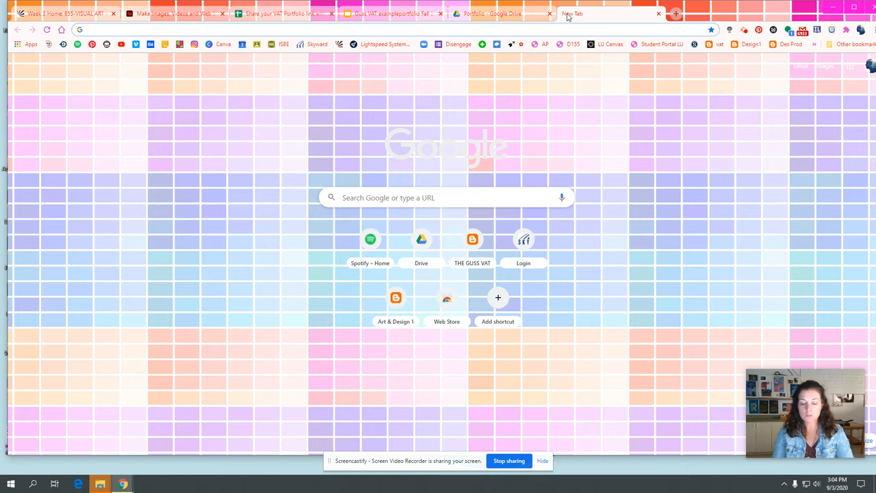
Step: Search Google Images for 'football' and preview candidates, settling on the close-up football photo
{"action": "type", "text": "football"}
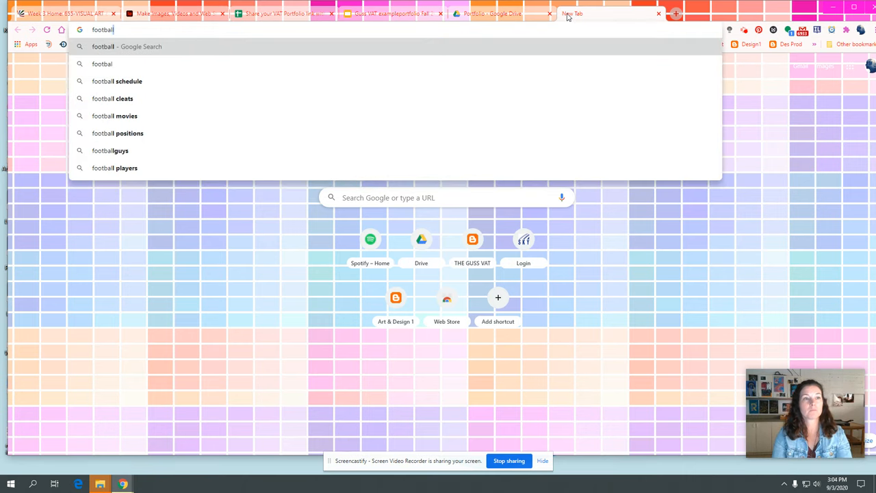
{"action": "key", "text": "Return"}
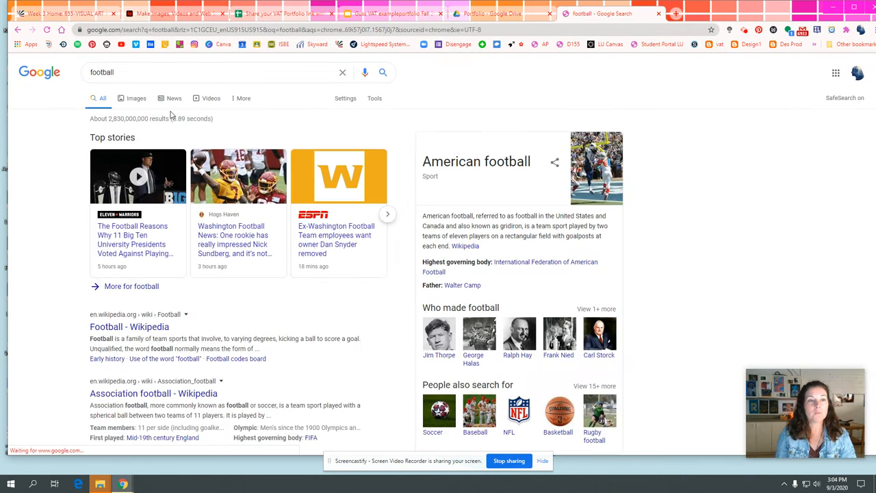
{"action": "left_click", "coordinate": [137, 98]}
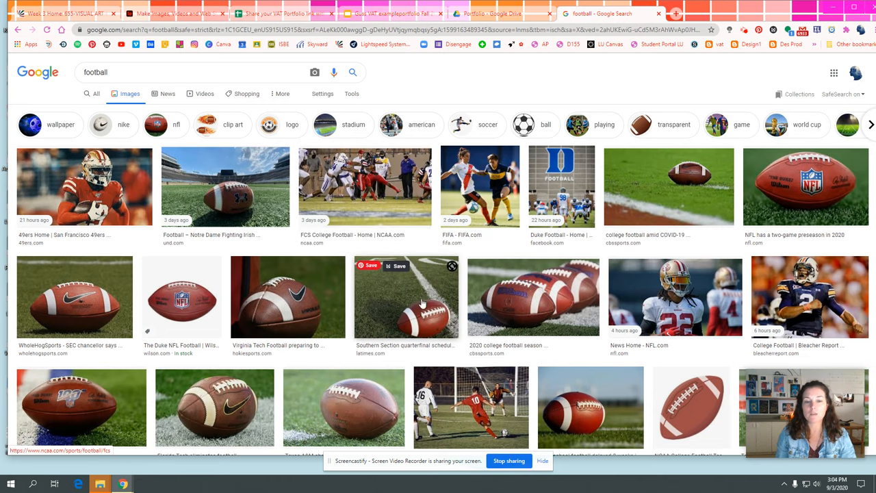
{"action": "mouse_move", "coordinate": [515, 306]}
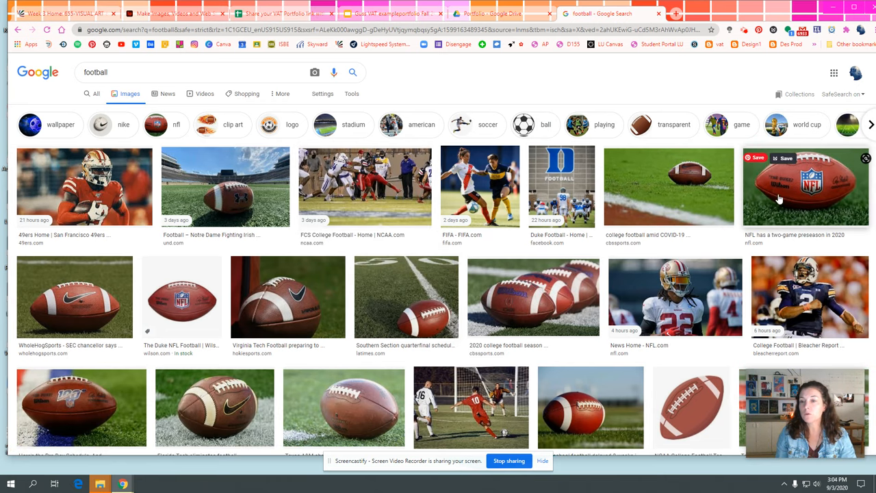
{"action": "left_click", "coordinate": [805, 187]}
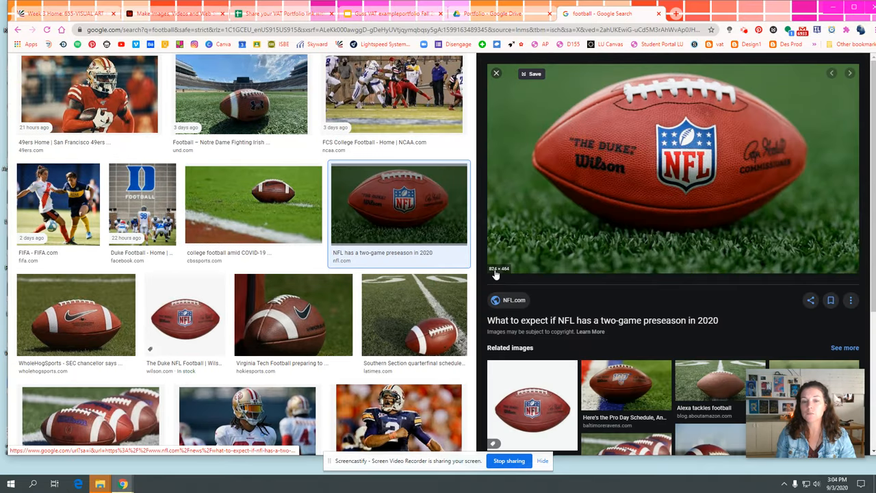
{"action": "left_click", "coordinate": [414, 313]}
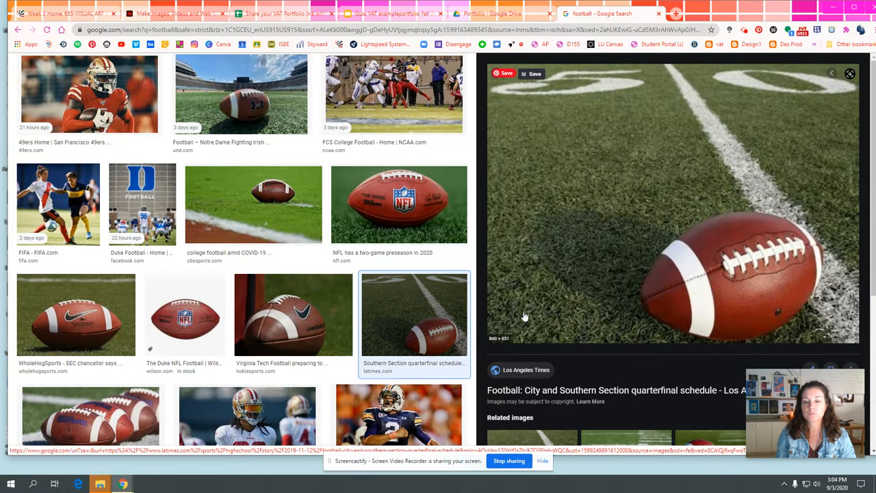
{"action": "left_click", "coordinate": [293, 313]}
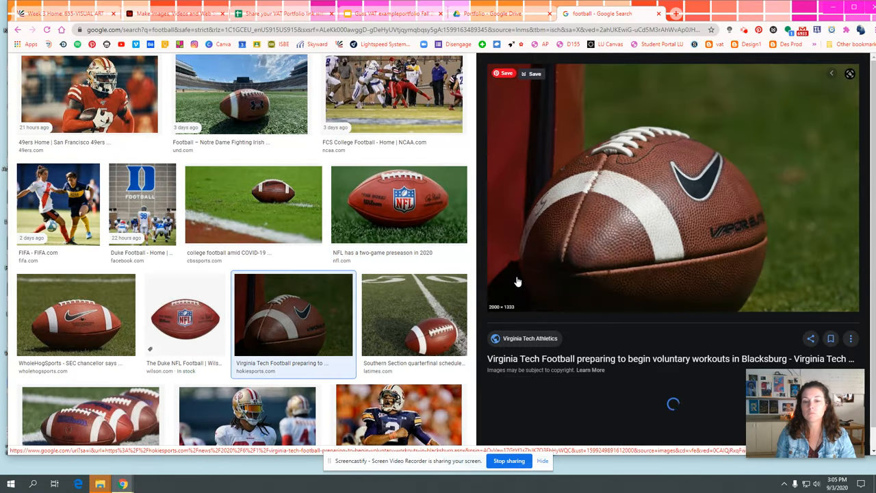
Step: Save the close-up football image to the Downloads folder
{"action": "right_click", "coordinate": [654, 216]}
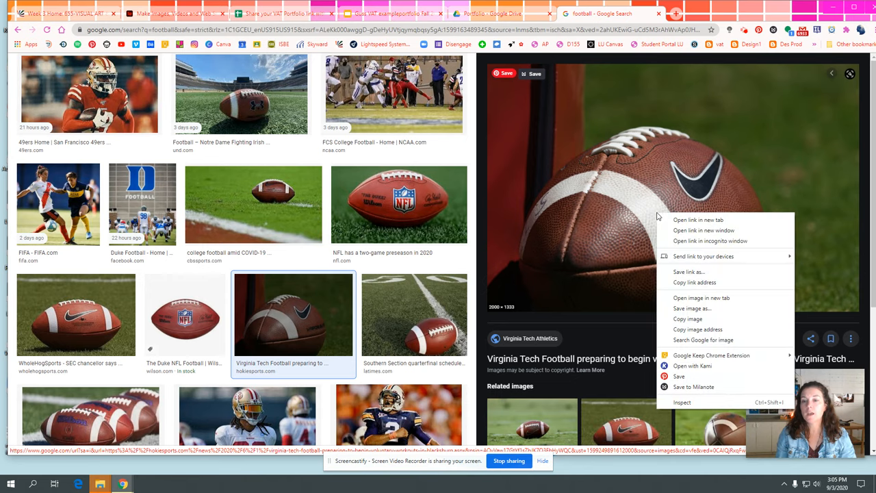
{"action": "left_click", "coordinate": [690, 308]}
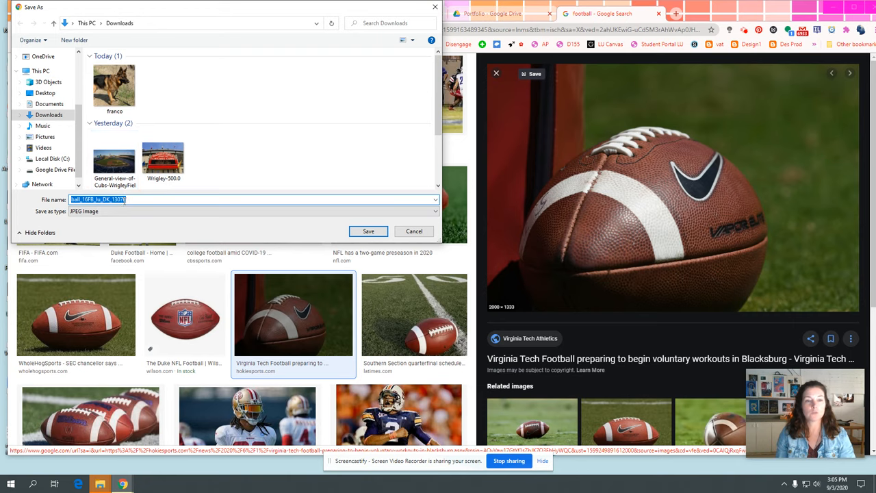
{"action": "left_click", "coordinate": [369, 230]}
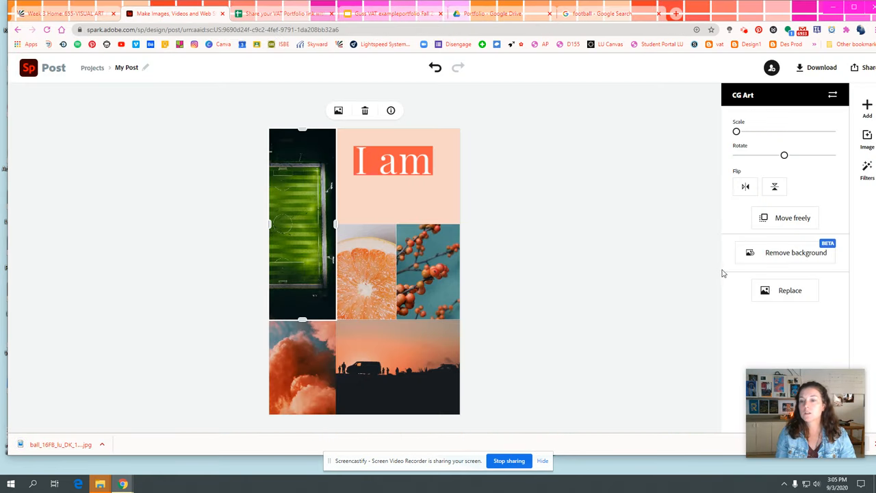
Step: Upload the downloaded close-up football photo into the top-left cell and reposition it
{"action": "left_click", "coordinate": [790, 290]}
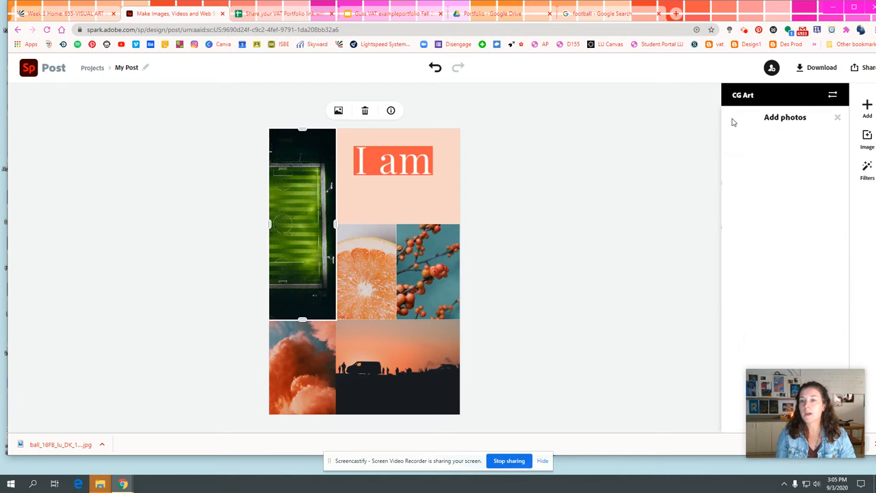
{"action": "left_click", "coordinate": [786, 151]}
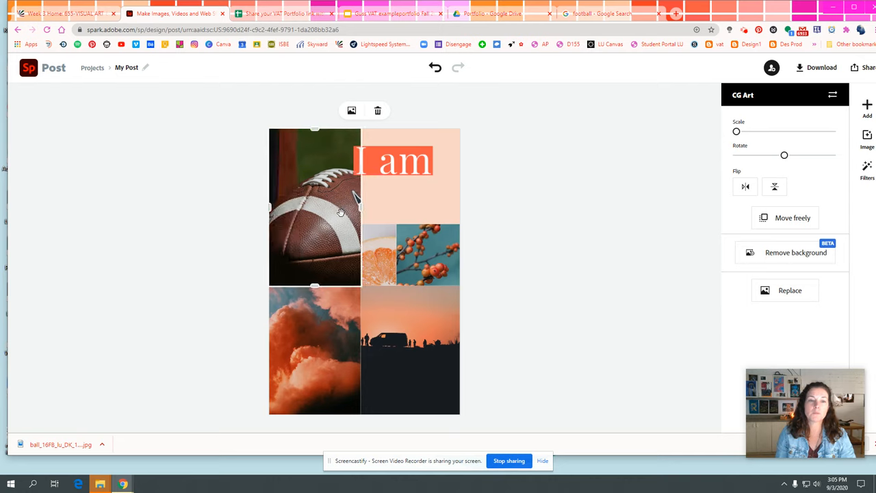
{"action": "left_click_drag", "start_coordinate": [335, 220], "coordinate": [336, 206]}
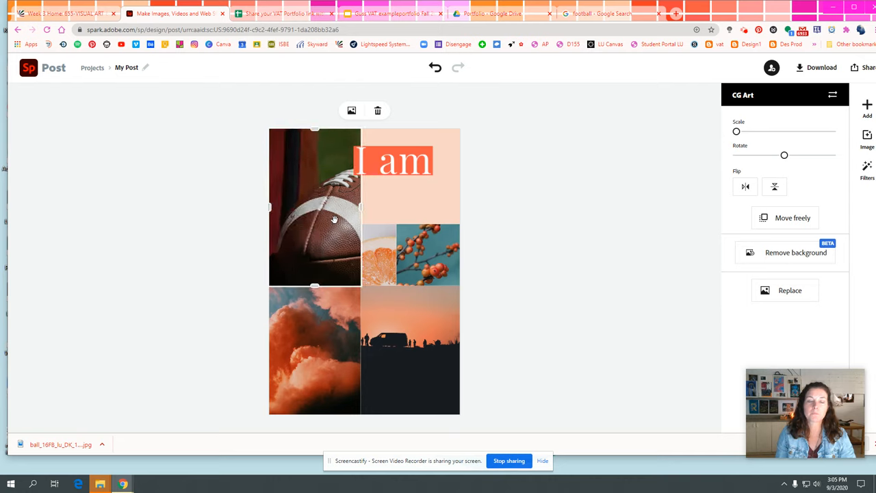
{"action": "mouse_move", "coordinate": [500, 263]}
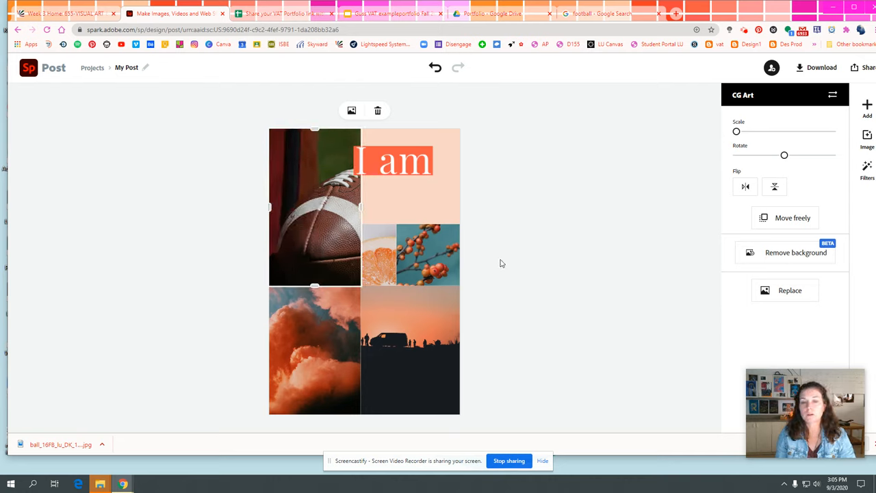
{"action": "left_click", "coordinate": [409, 349]}
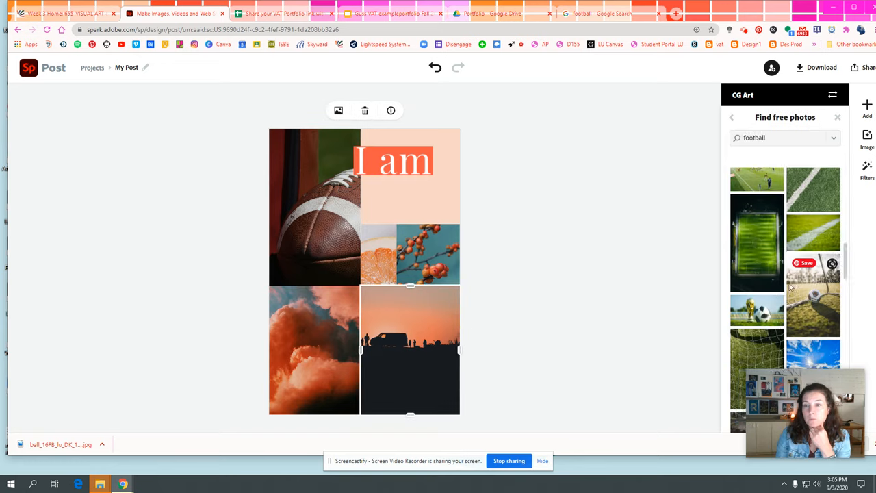
Step: Connect Google Drive as a photo source and browse its folders for the silhouette cell
{"action": "left_click", "coordinate": [732, 118]}
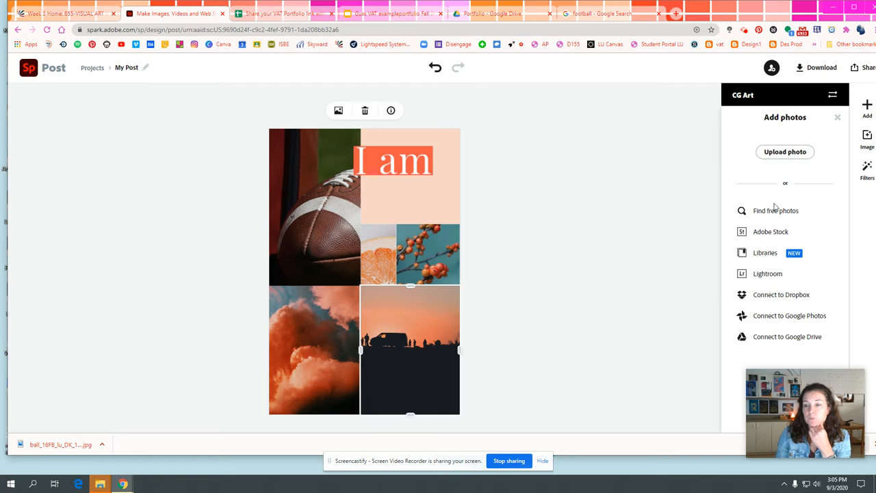
{"action": "mouse_move", "coordinate": [778, 340]}
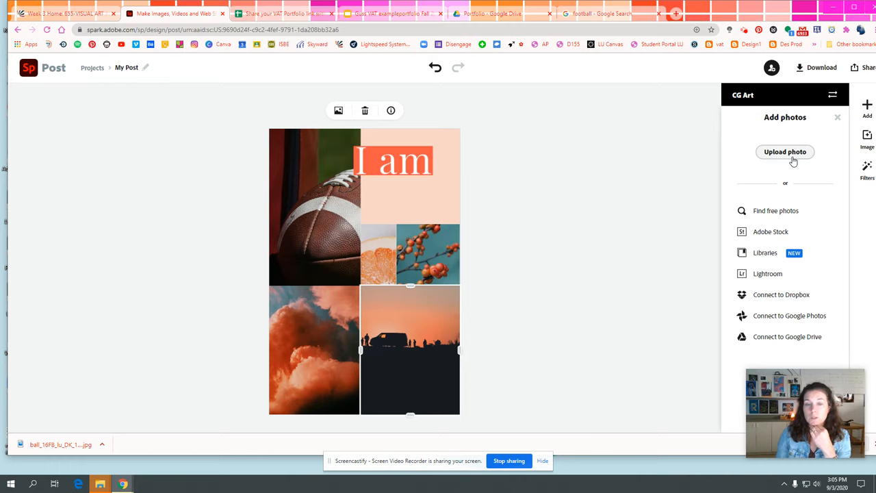
{"action": "mouse_move", "coordinate": [785, 322]}
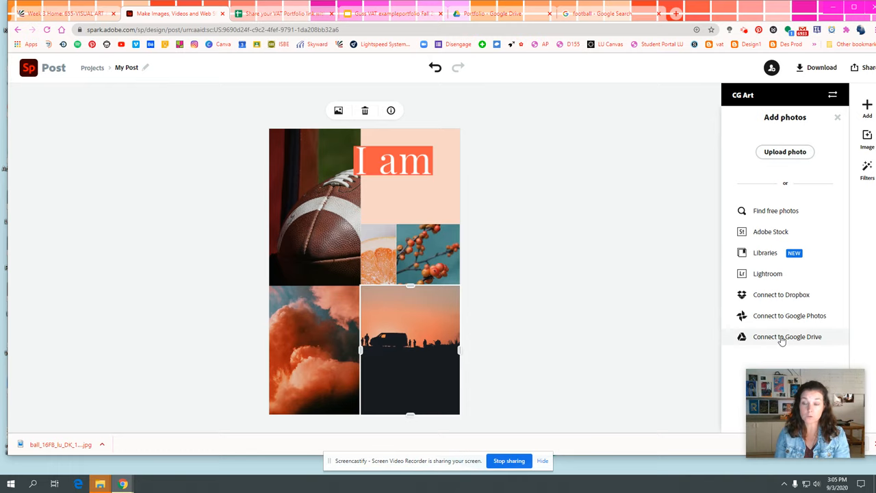
{"action": "left_click", "coordinate": [788, 336]}
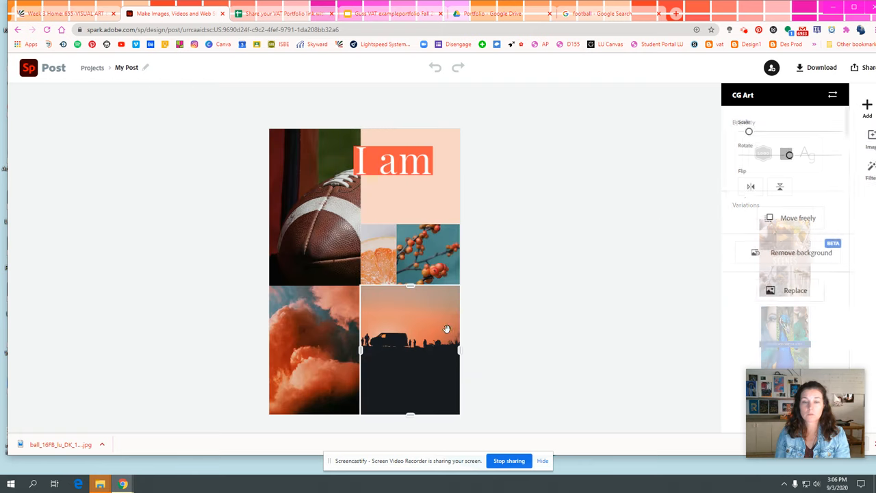
{"action": "left_click", "coordinate": [794, 290]}
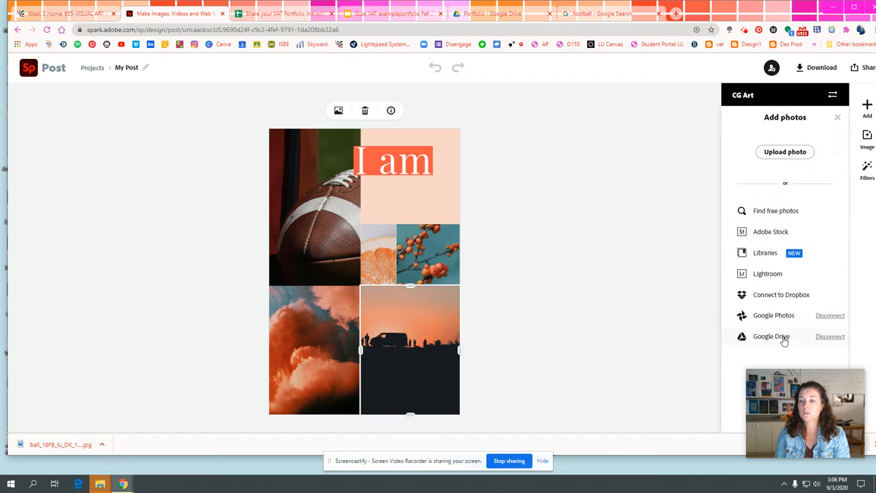
{"action": "left_click", "coordinate": [771, 336]}
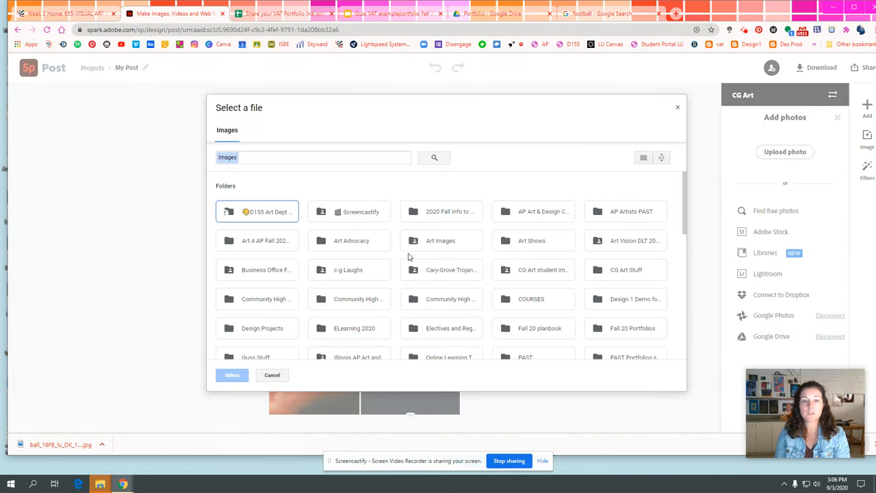
Step: Pick the students-at-a-laptop photo from the Art Images folder in Google Drive
{"action": "left_click", "coordinate": [441, 241]}
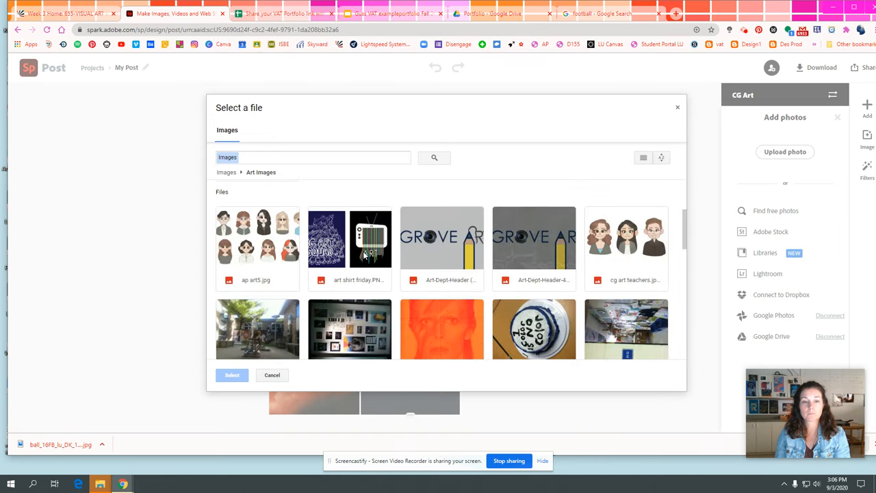
{"action": "scroll", "scroll_direction": "down", "scroll_amount": 3}
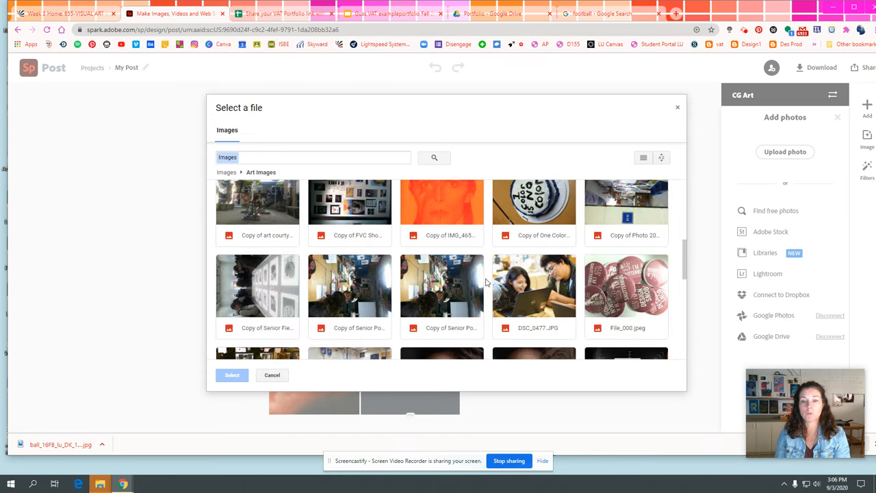
{"action": "left_click", "coordinate": [271, 375]}
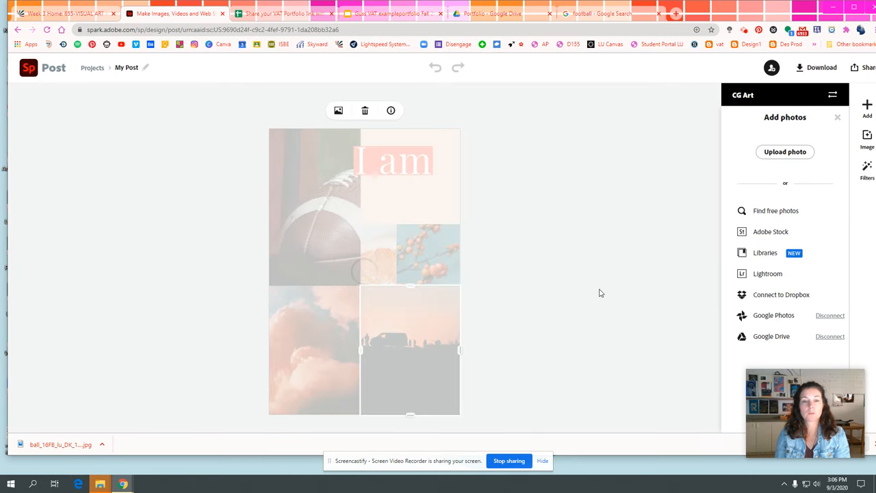
{"action": "mouse_move", "coordinate": [491, 362]}
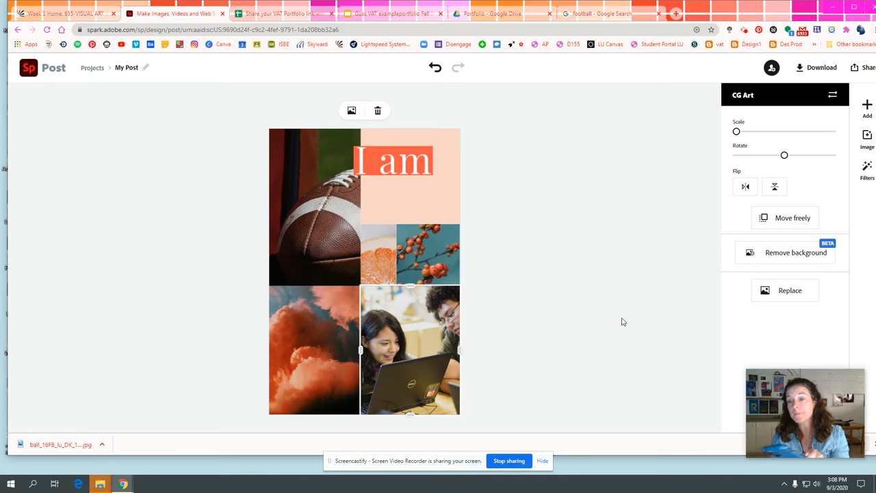
{"action": "mouse_move", "coordinate": [403, 372]}
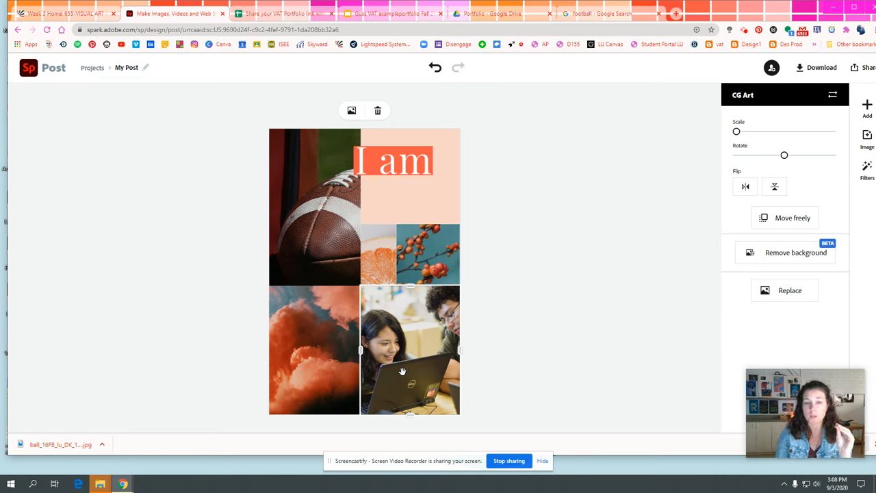
{"action": "mouse_move", "coordinate": [412, 259]}
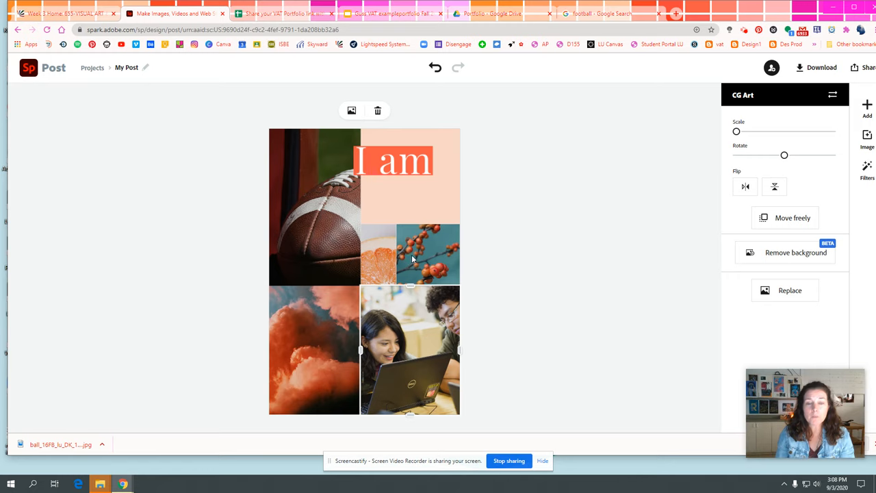
Step: Delete the small berry-branch cell entirely so the laptop photo expands into its space
{"action": "left_click", "coordinate": [378, 110]}
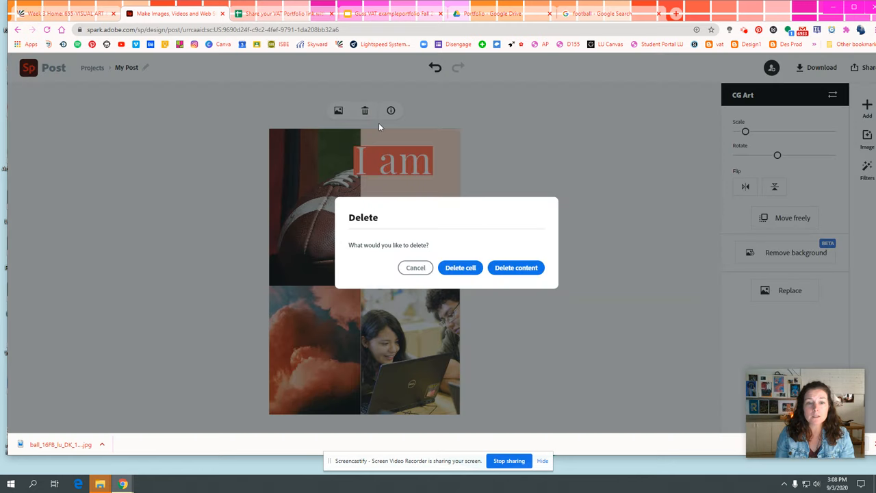
{"action": "left_click", "coordinate": [515, 267]}
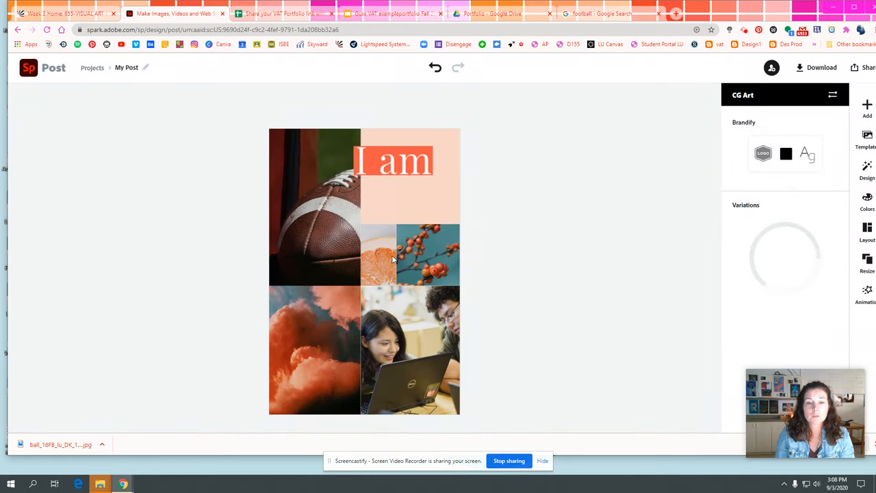
{"action": "left_click", "coordinate": [409, 255]}
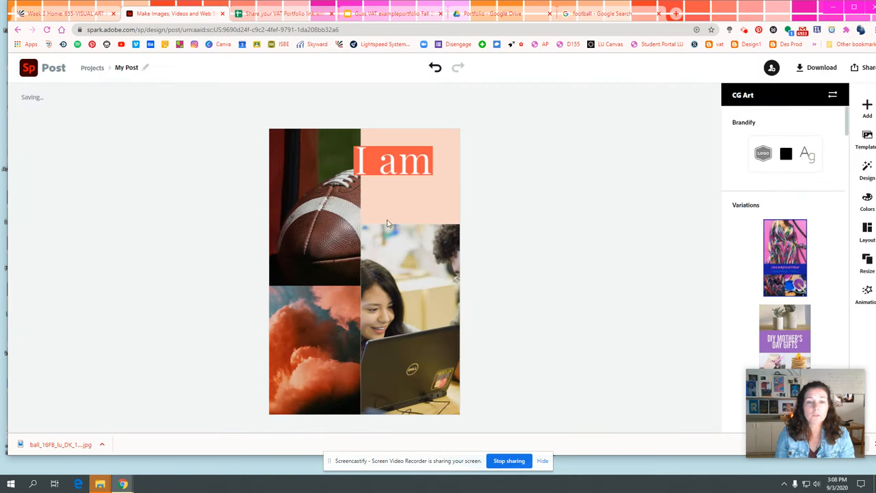
{"action": "mouse_move", "coordinate": [313, 339]}
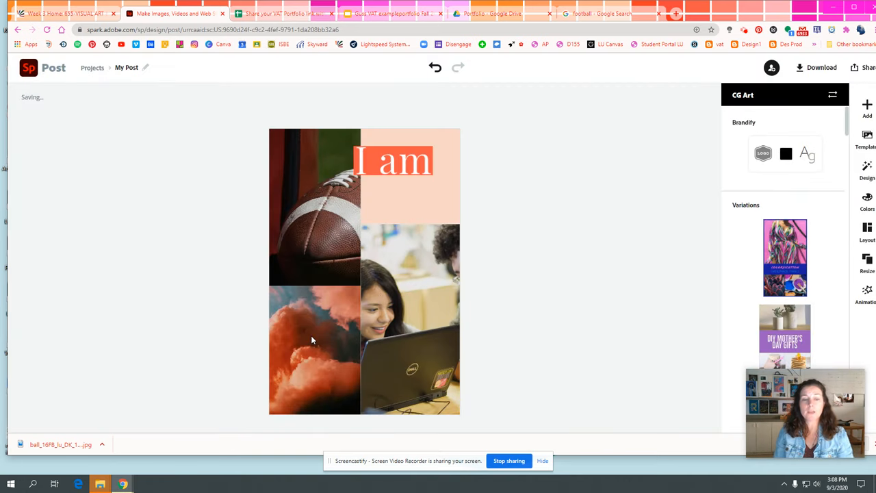
Step: Search free stock photos for 'teacher' as a replacement for the clouds cell
{"action": "left_click", "coordinate": [312, 340]}
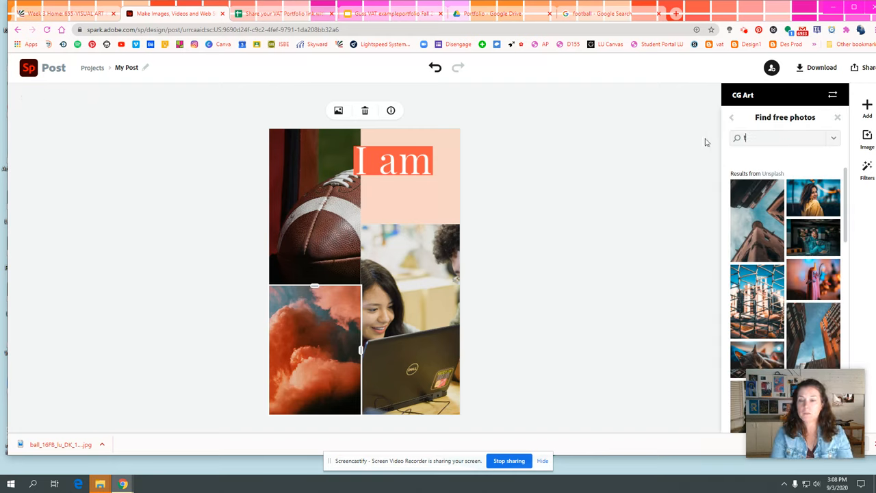
{"action": "type", "text": "teacher"}
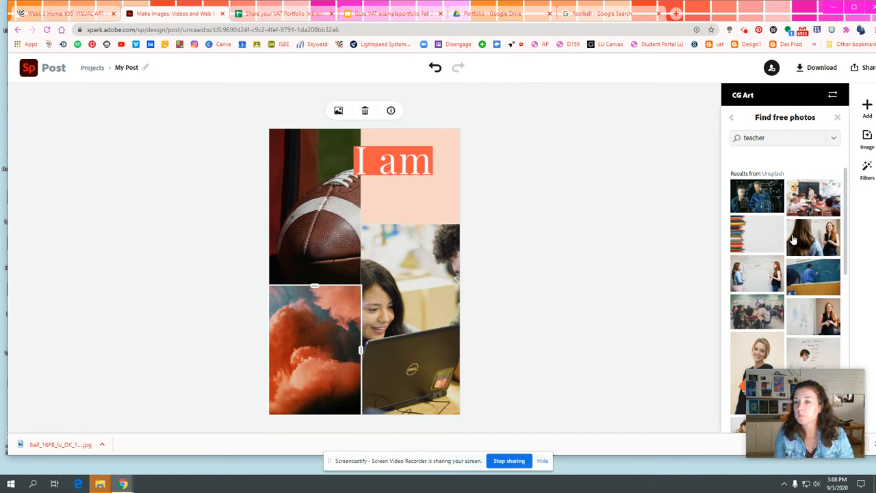
{"action": "scroll", "scroll_direction": "down", "scroll_amount": 3}
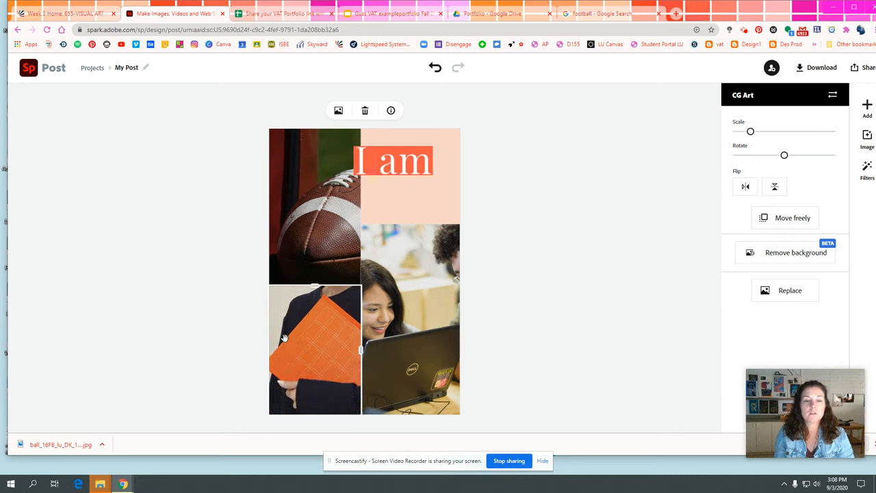
{"action": "mouse_move", "coordinate": [433, 299]}
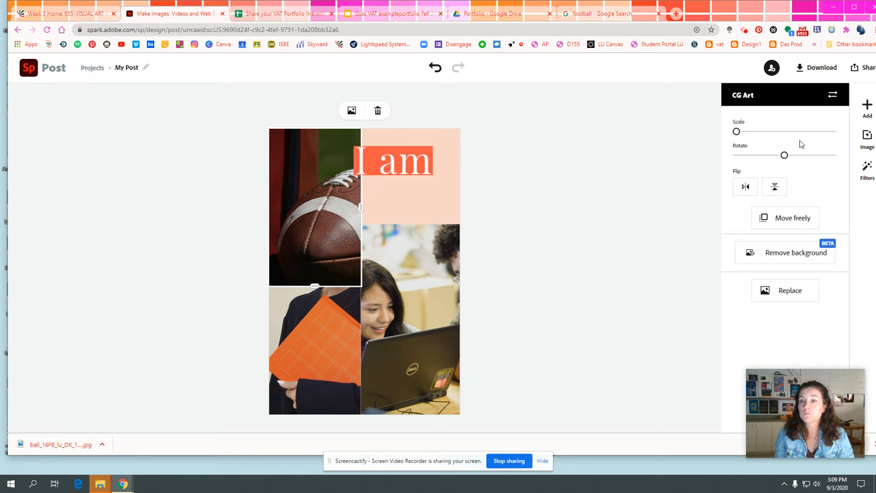
Step: Adjust the football photo's brightness and warm up its colours in the enhancement panel
{"action": "left_click", "coordinate": [867, 169]}
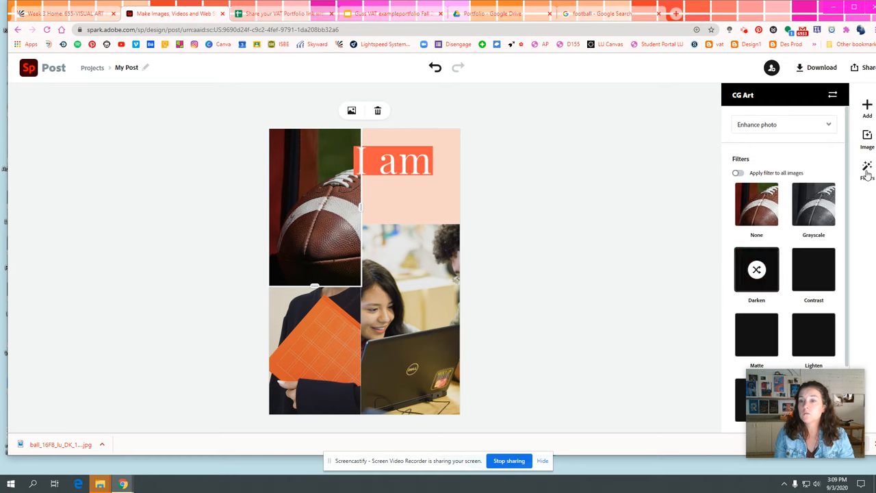
{"action": "left_click", "coordinate": [783, 123]}
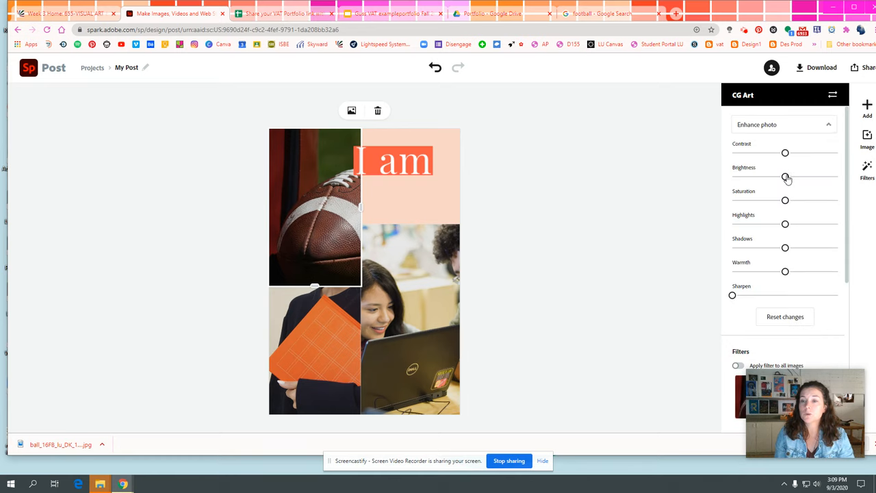
{"action": "left_click_drag", "start_coordinate": [786, 176], "coordinate": [779, 176]}
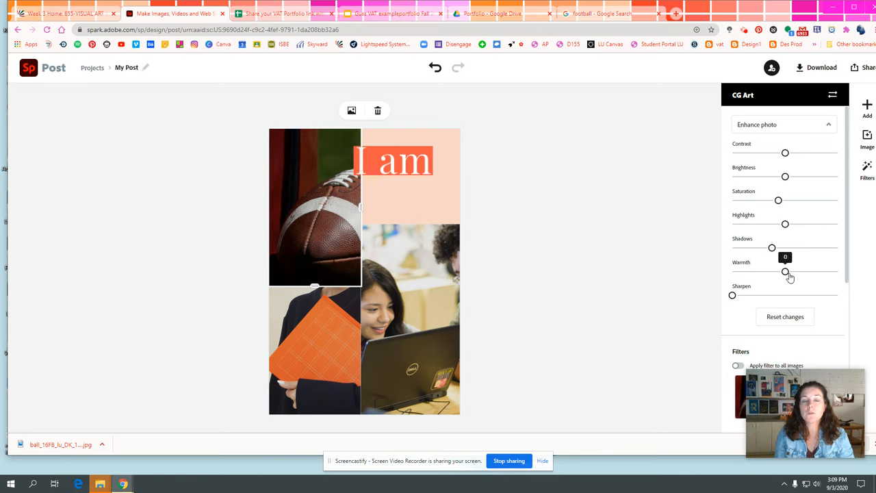
{"action": "left_click_drag", "start_coordinate": [786, 271], "coordinate": [799, 271]}
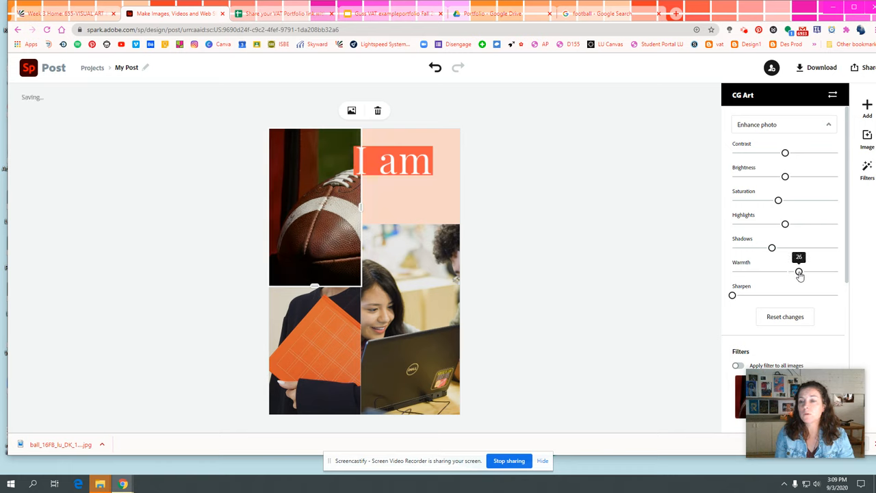
{"action": "scroll", "scroll_direction": "down", "scroll_amount": 3}
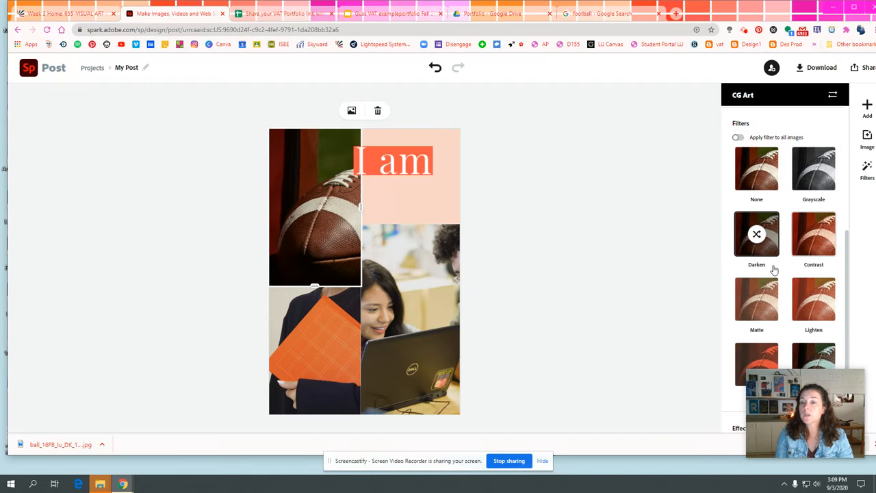
Step: Apply the Darken filter and extend the filter treatment to all collage photos
{"action": "left_click", "coordinate": [814, 234]}
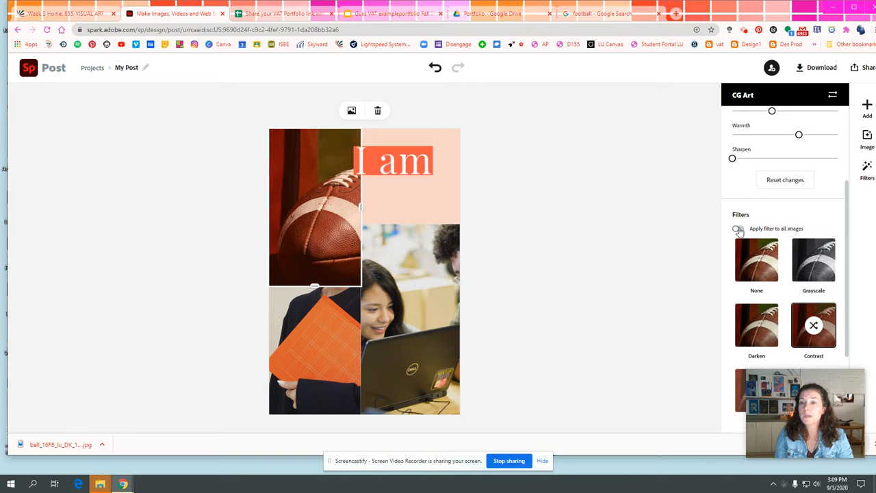
{"action": "left_click", "coordinate": [813, 326]}
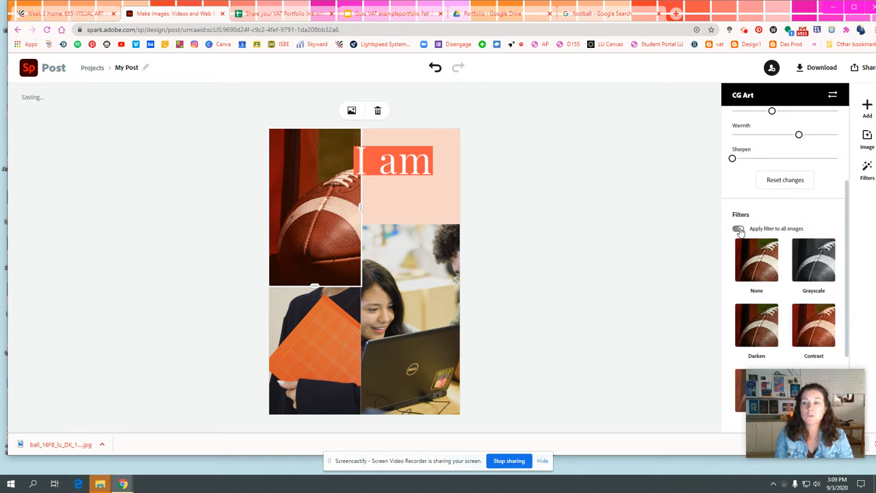
{"action": "left_click", "coordinate": [738, 228]}
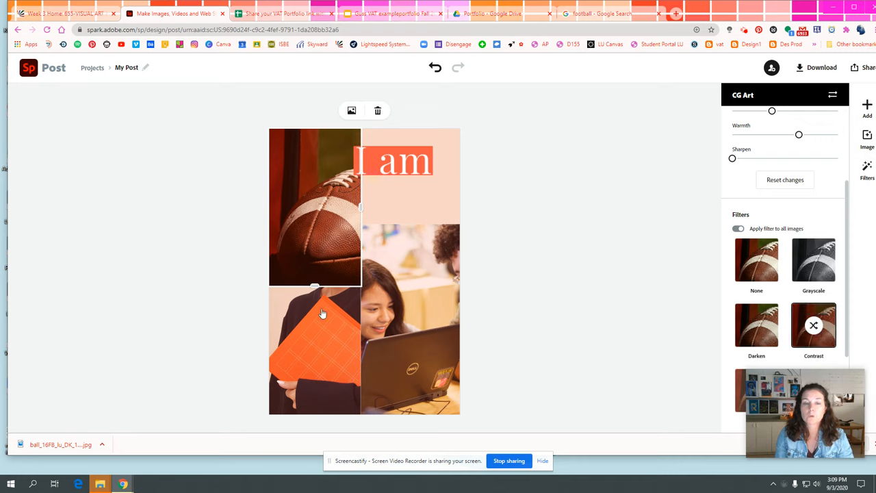
{"action": "mouse_move", "coordinate": [422, 304]}
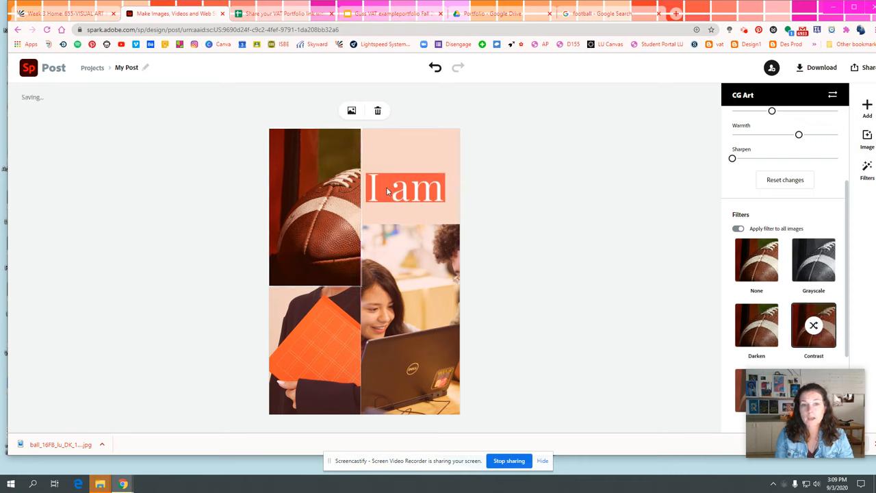
Step: Stack the title as 'I' over 'am', enlarge it and centre-align the two lines
{"action": "left_click_drag", "start_coordinate": [405, 189], "coordinate": [414, 157]}
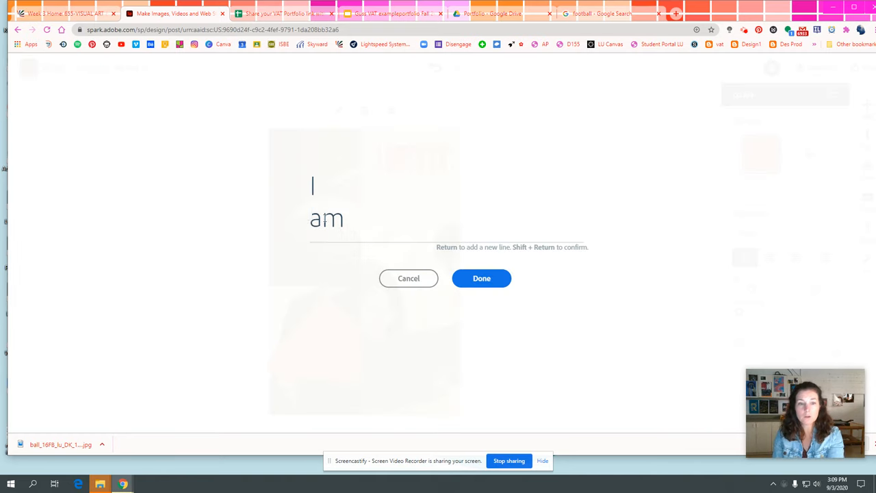
{"action": "left_click", "coordinate": [482, 278]}
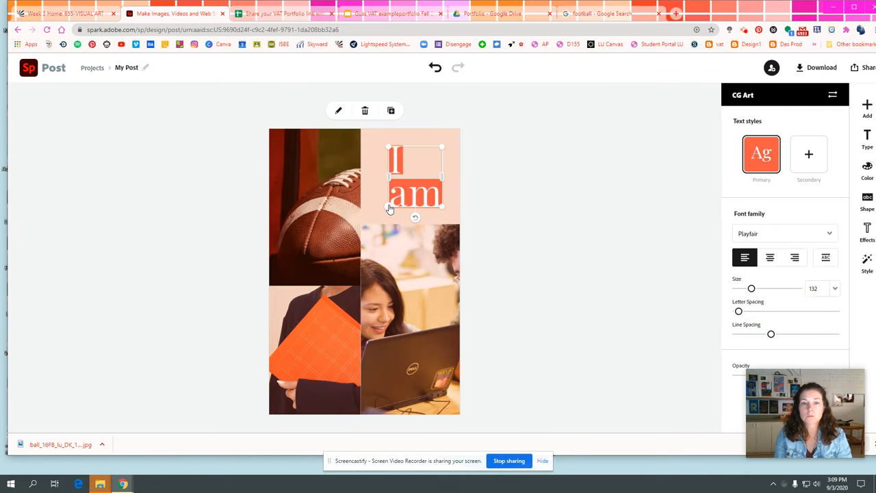
{"action": "left_click", "coordinate": [770, 258]}
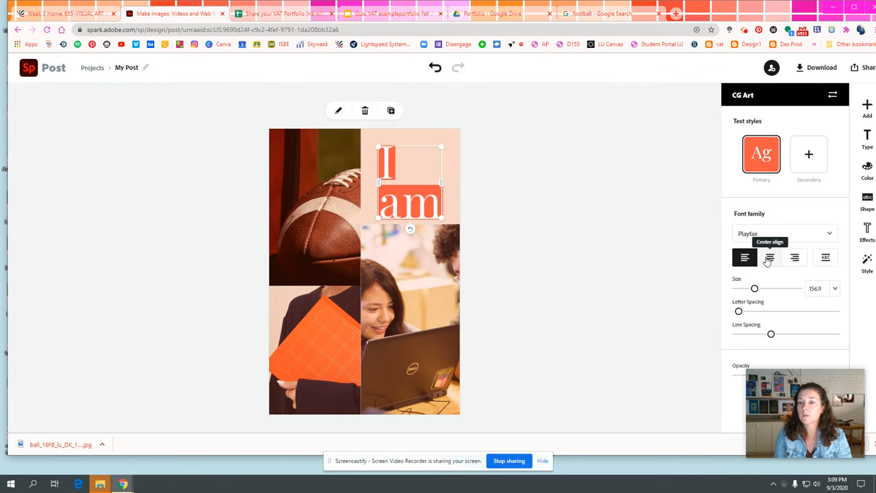
{"action": "left_click", "coordinate": [769, 258]}
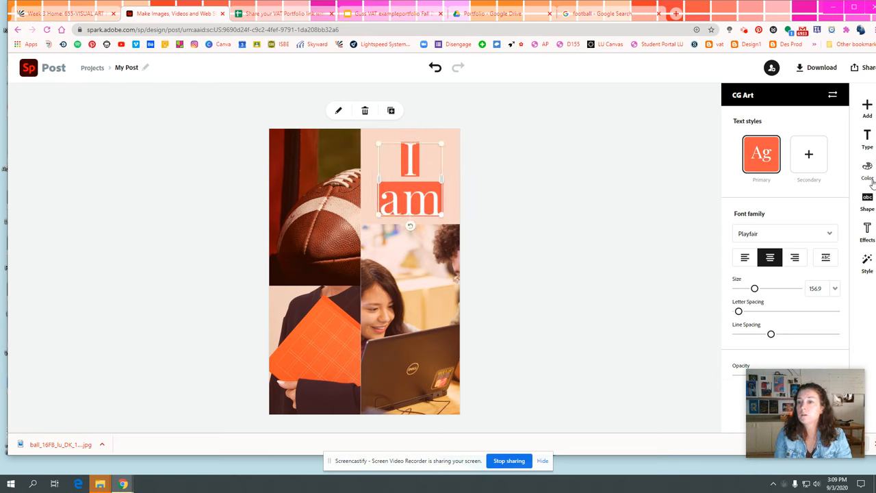
Step: Recolour the title with a suggested teal and brown colour pairing
{"action": "left_click", "coordinate": [868, 170]}
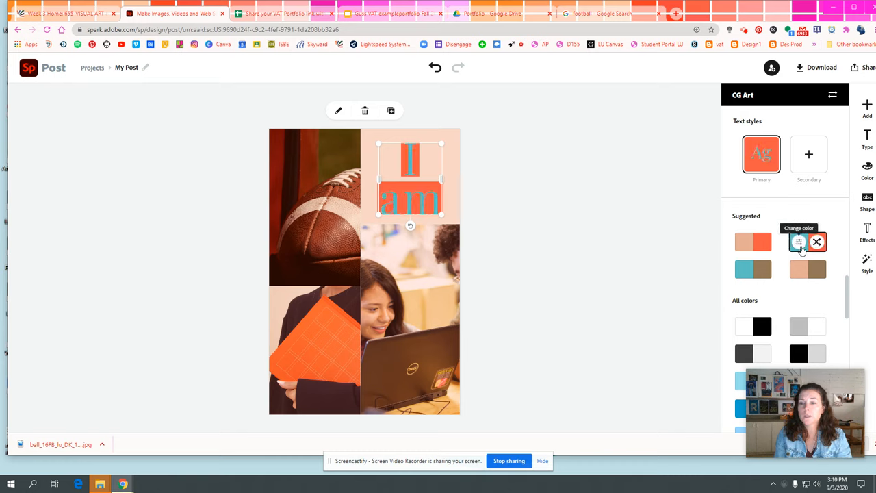
{"action": "left_click", "coordinate": [816, 241]}
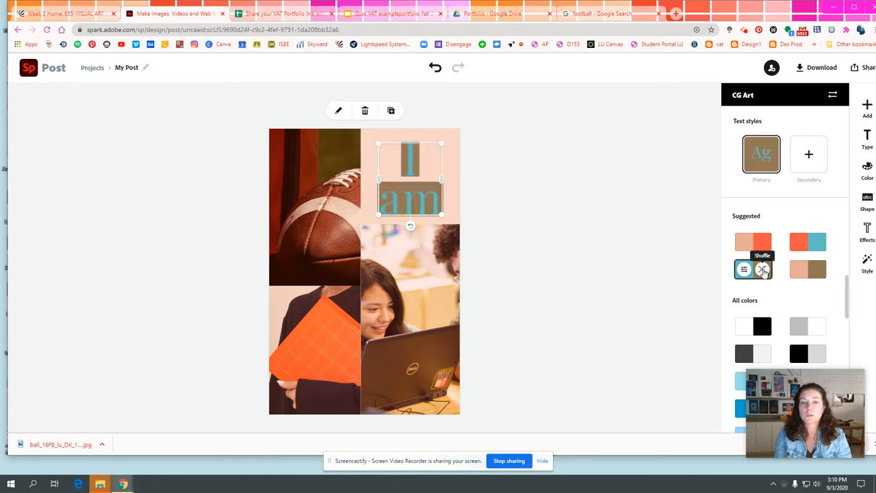
{"action": "left_click", "coordinate": [761, 268]}
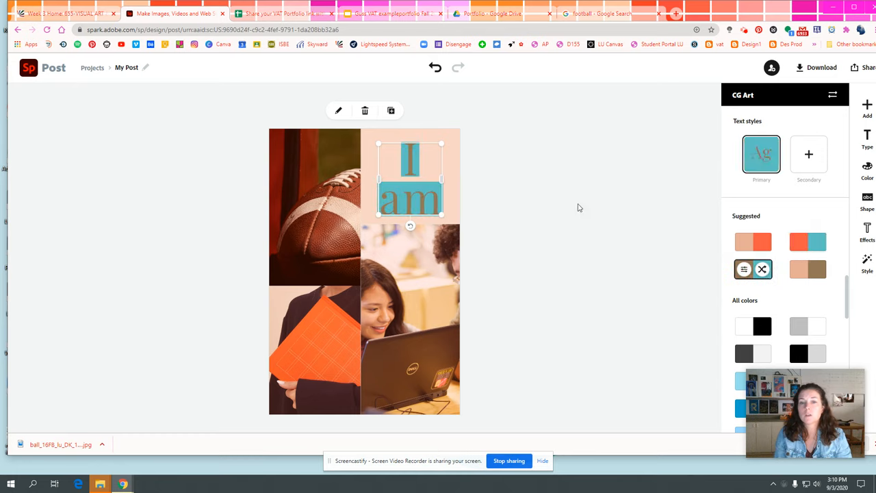
{"action": "left_click", "coordinate": [868, 169]}
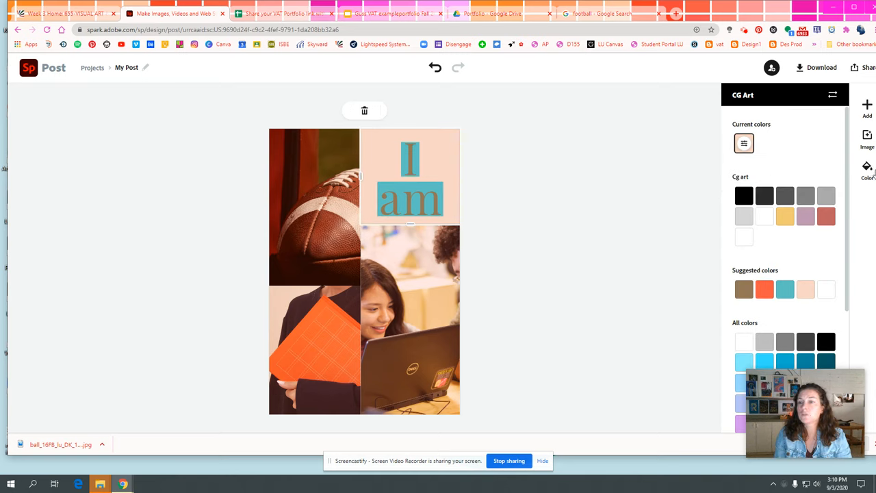
Step: Download the My Post collage from its project card as My Post.jpg
{"action": "left_click", "coordinate": [745, 289]}
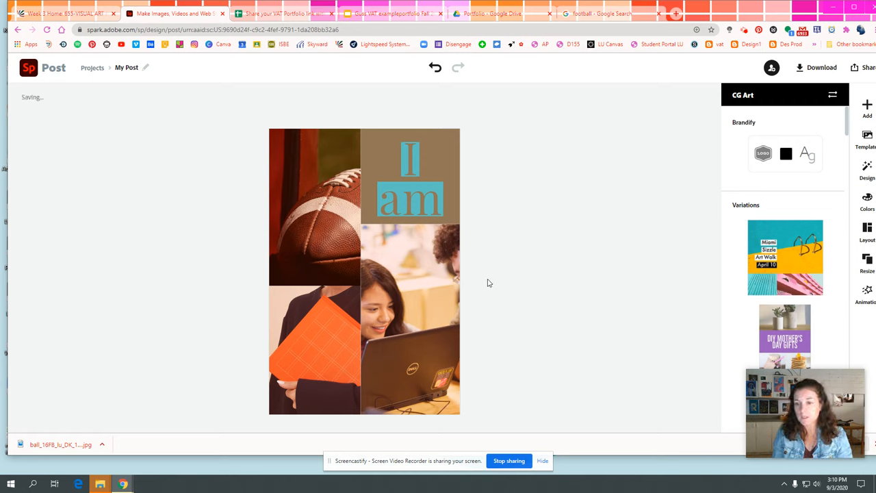
{"action": "mouse_move", "coordinate": [249, 120]}
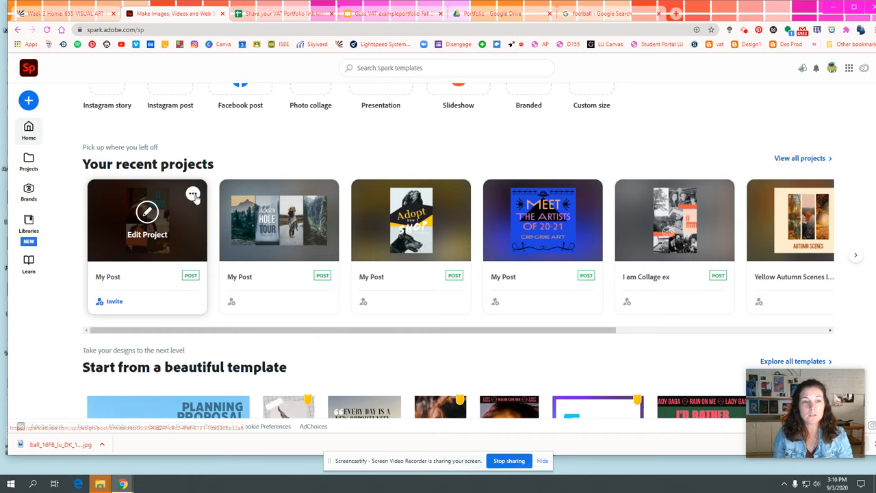
{"action": "left_click", "coordinate": [195, 194]}
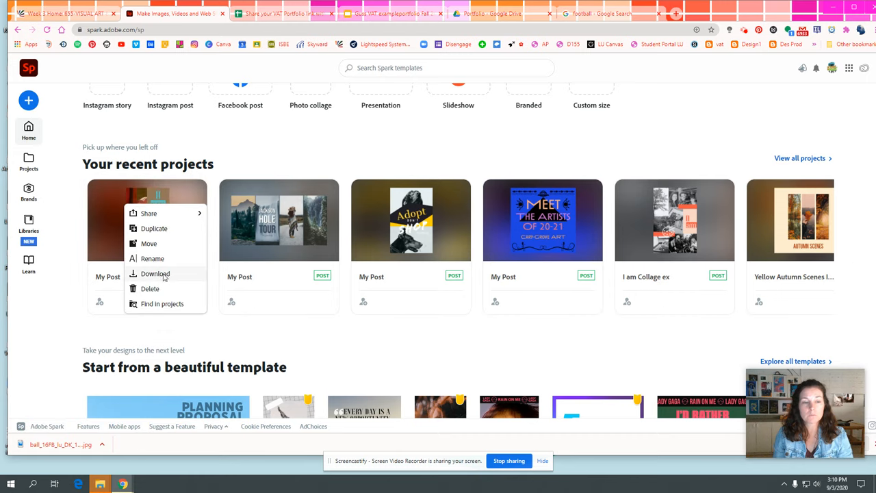
{"action": "left_click", "coordinate": [154, 274]}
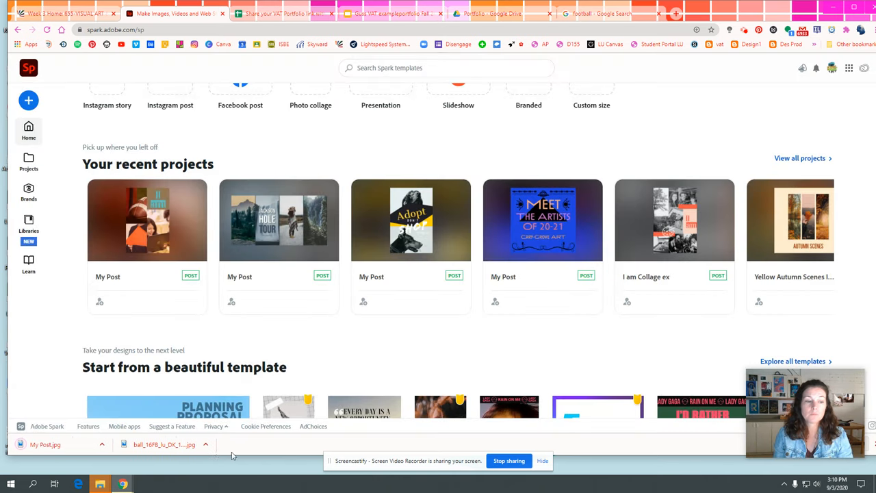
Step: Duplicate the Title of Work template slide in the portfolio deck
{"action": "left_click", "coordinate": [394, 13]}
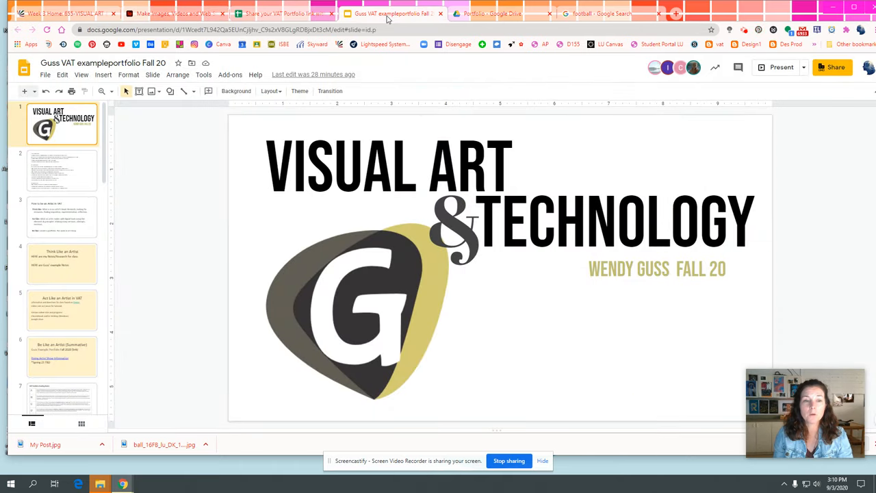
{"action": "scroll", "scroll_direction": "down", "scroll_amount": 3}
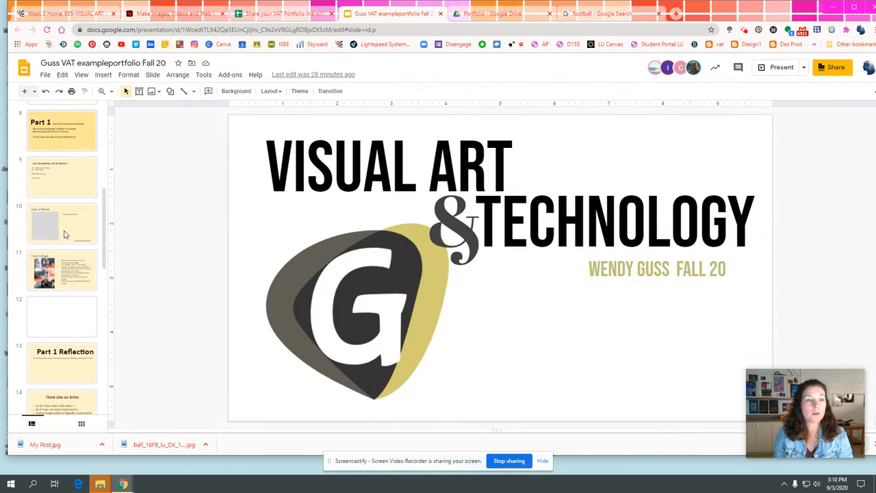
{"action": "left_click", "coordinate": [61, 130]}
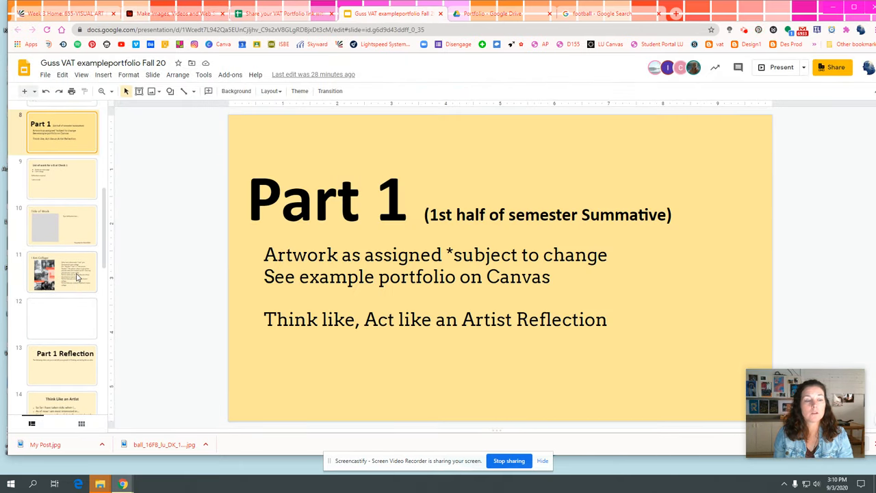
{"action": "left_click", "coordinate": [62, 224]}
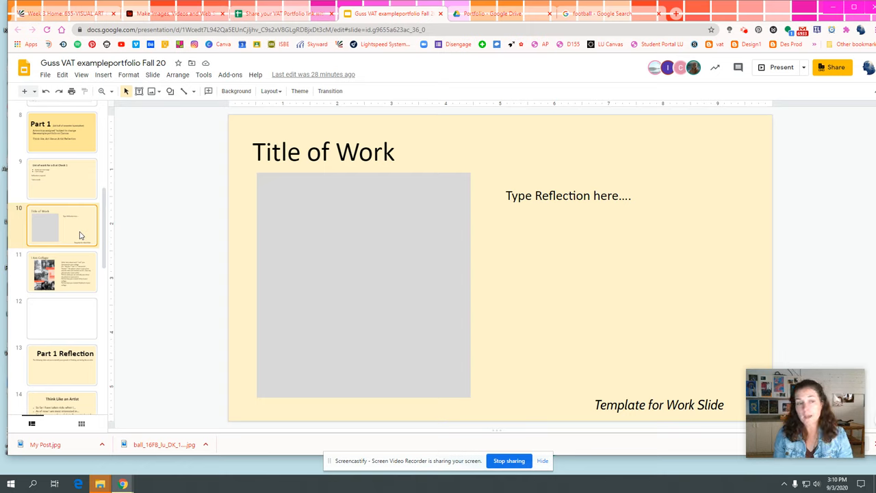
{"action": "left_click", "coordinate": [153, 74]}
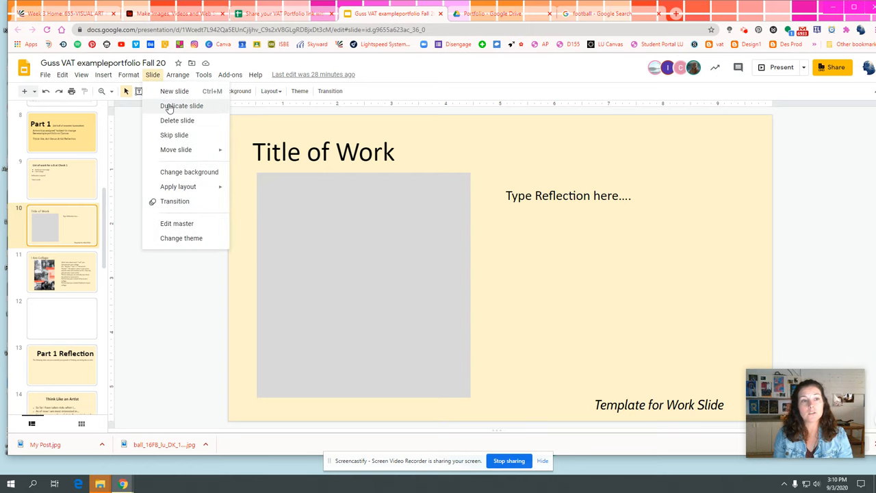
{"action": "left_click", "coordinate": [180, 106]}
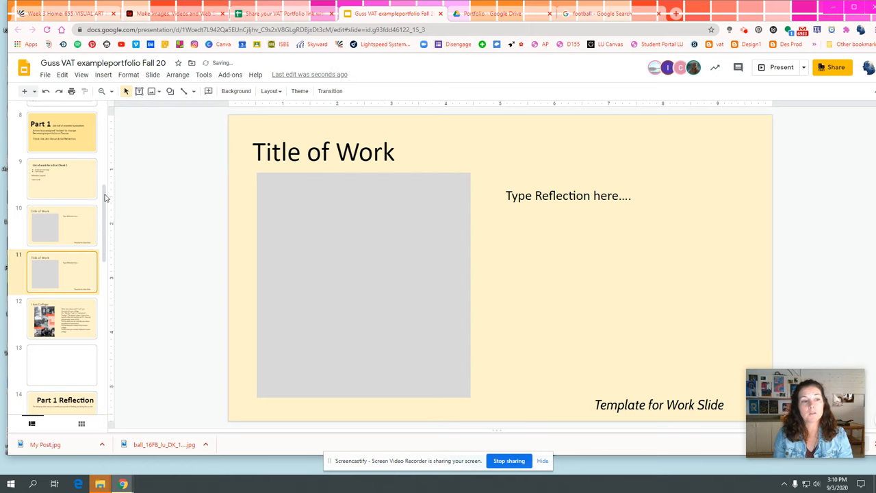
Step: Replace the grey placeholder with the uploaded My Post.jpg collage and compare with the example slide
{"action": "left_click", "coordinate": [363, 283]}
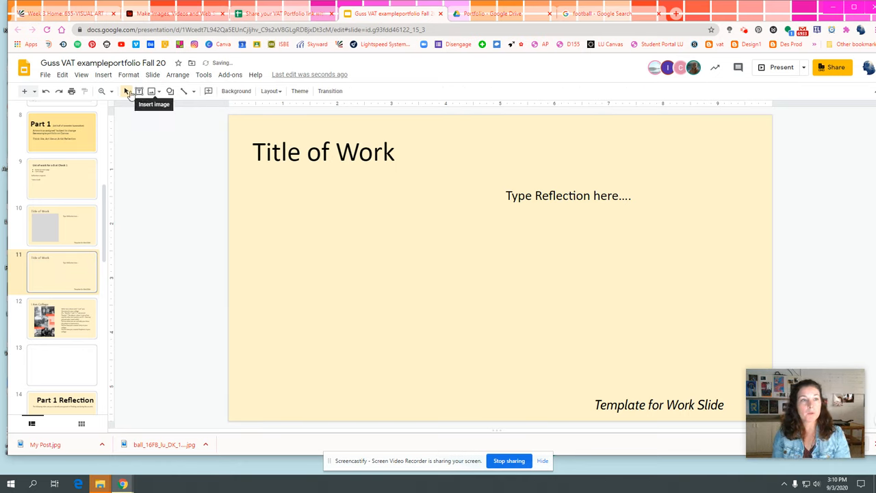
{"action": "left_click", "coordinate": [126, 90]}
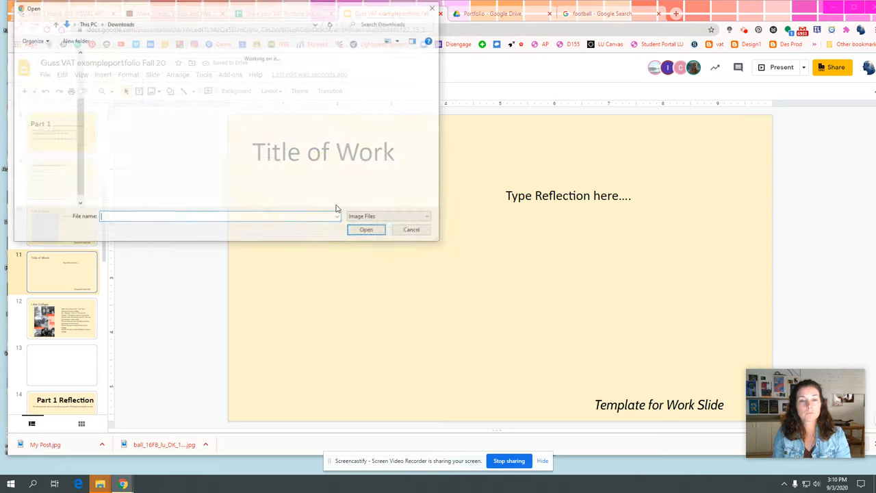
{"action": "left_click", "coordinate": [367, 230]}
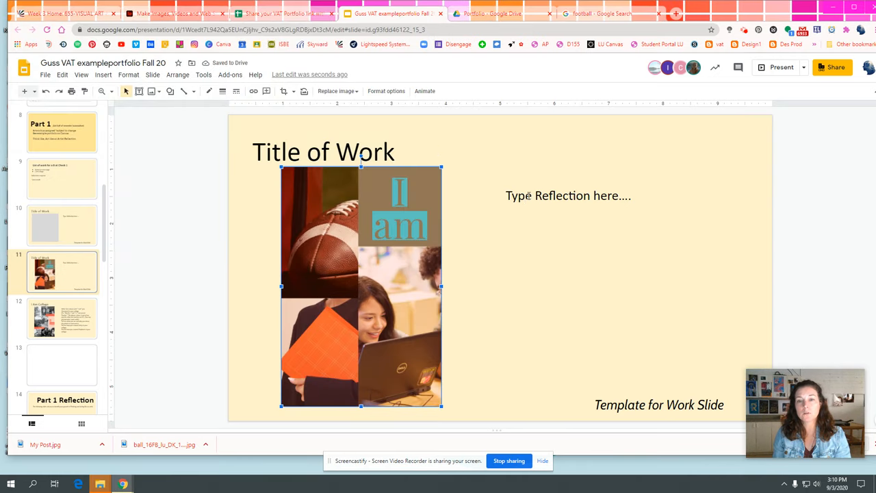
{"action": "left_click", "coordinate": [62, 317]}
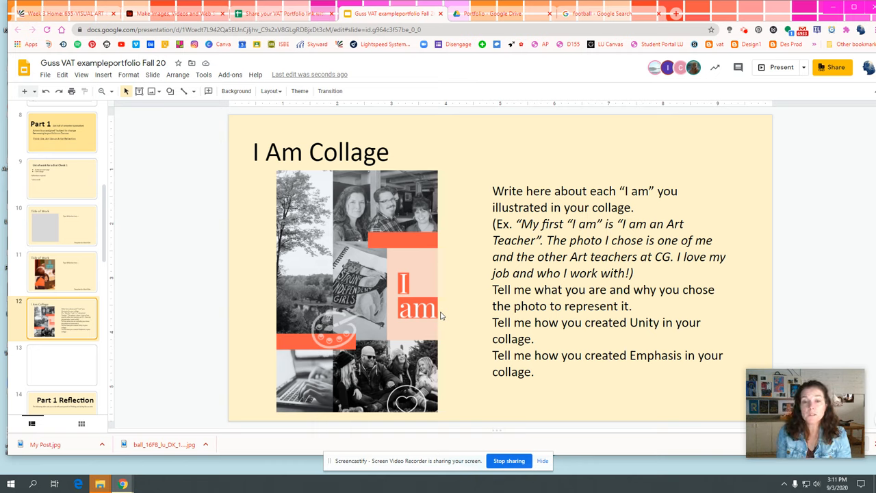
{"action": "left_click", "coordinate": [62, 271]}
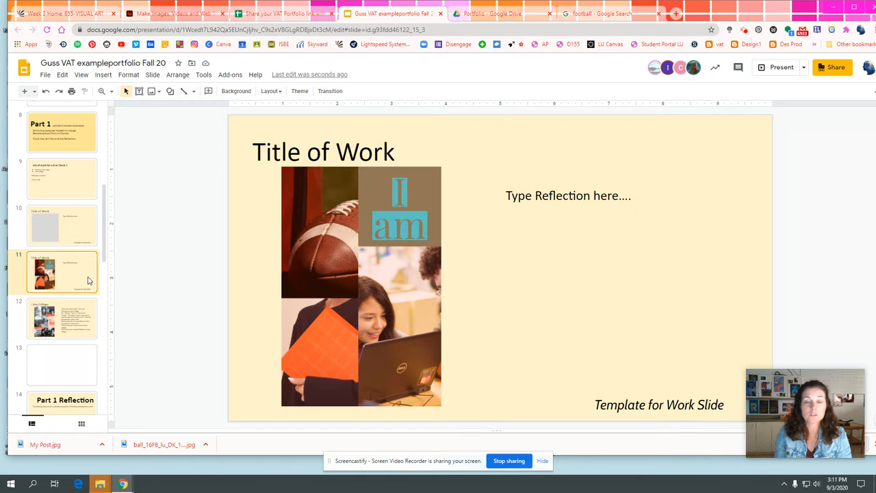